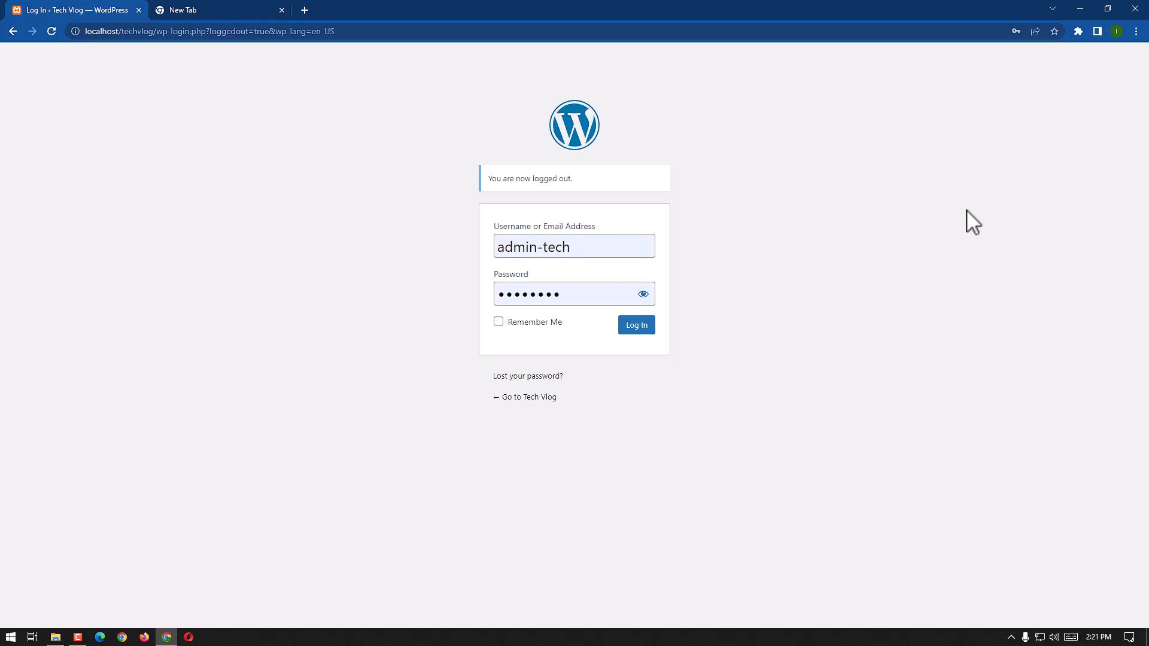
Sign in as admin-tech to reach the Tech Vlog dashboard
click(635, 324)
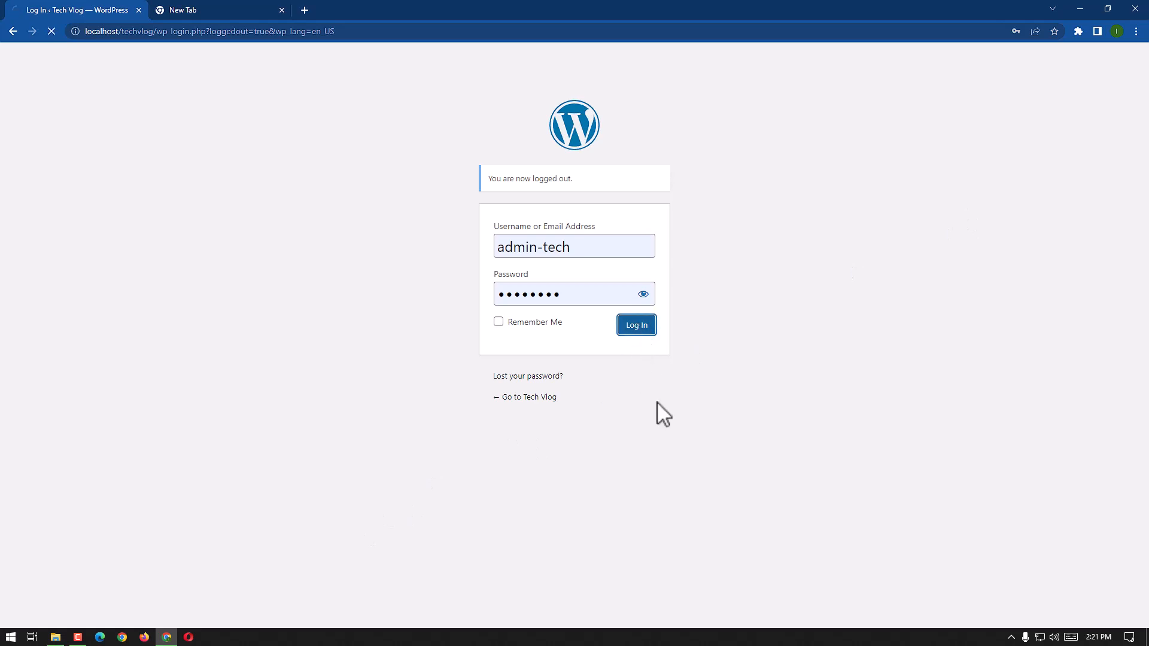
click(635, 324)
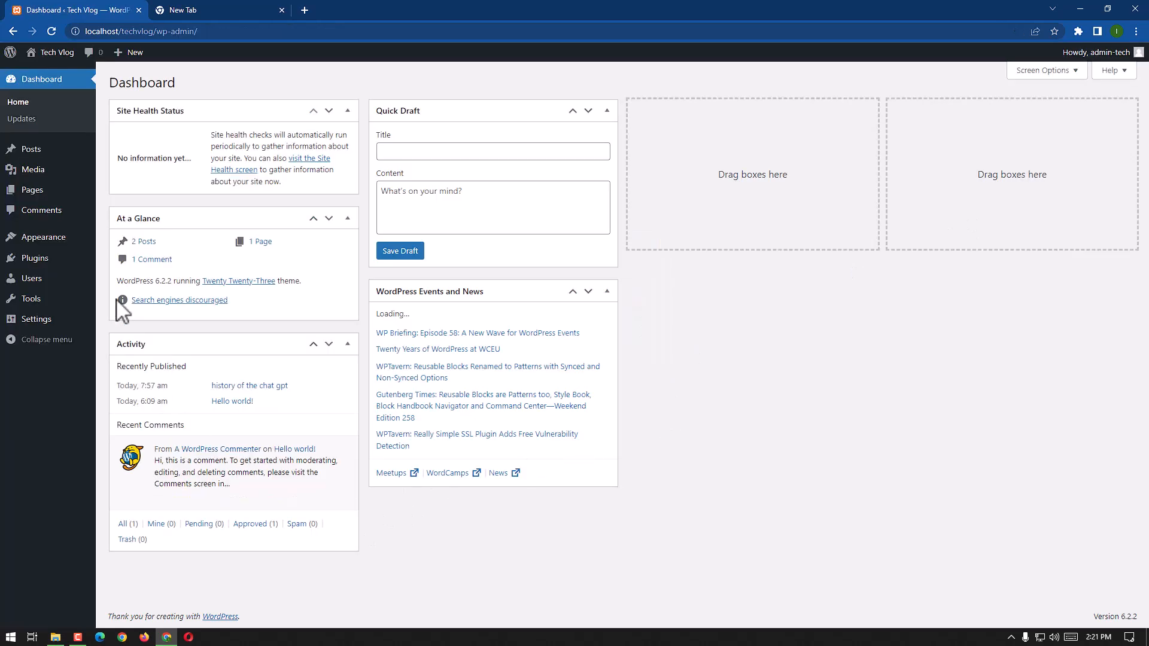
mouse_move(315, 484)
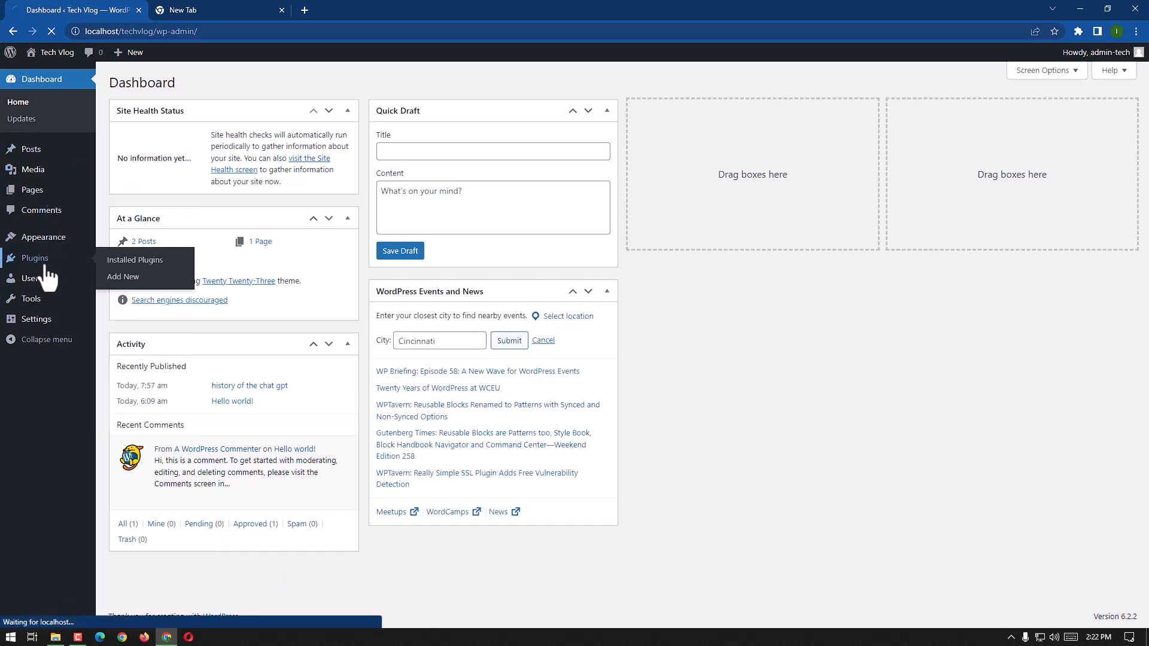
View the installed plugins (Classic Editor, Yoast SEO) and start adding a new one
click(135, 260)
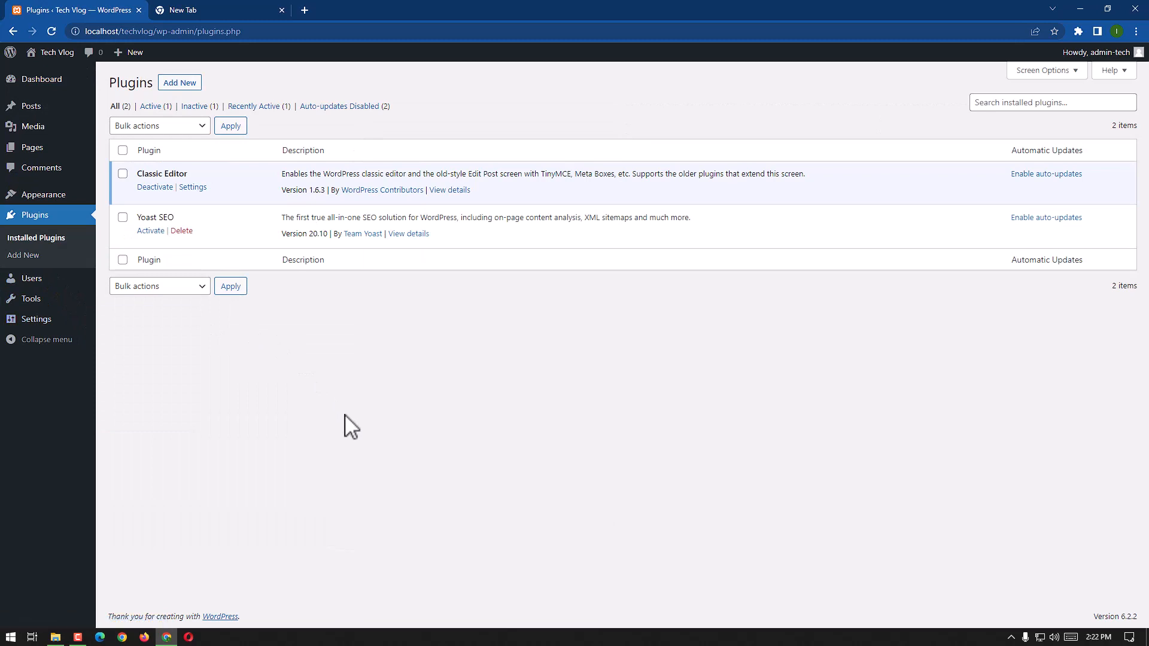
mouse_move(352, 470)
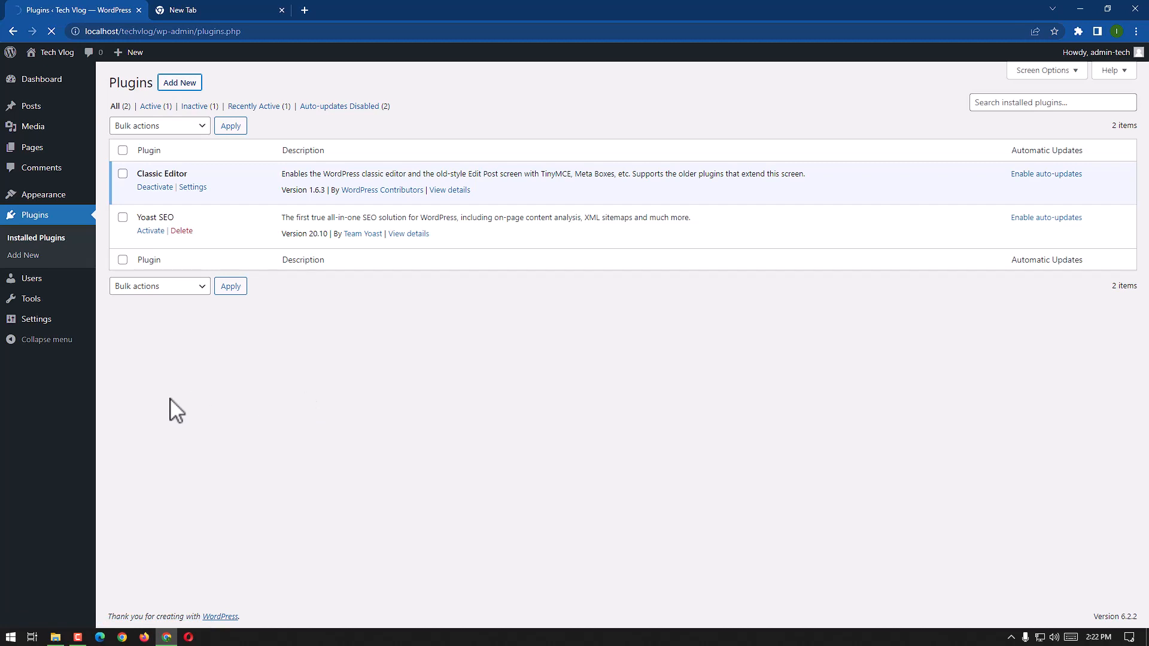
click(180, 83)
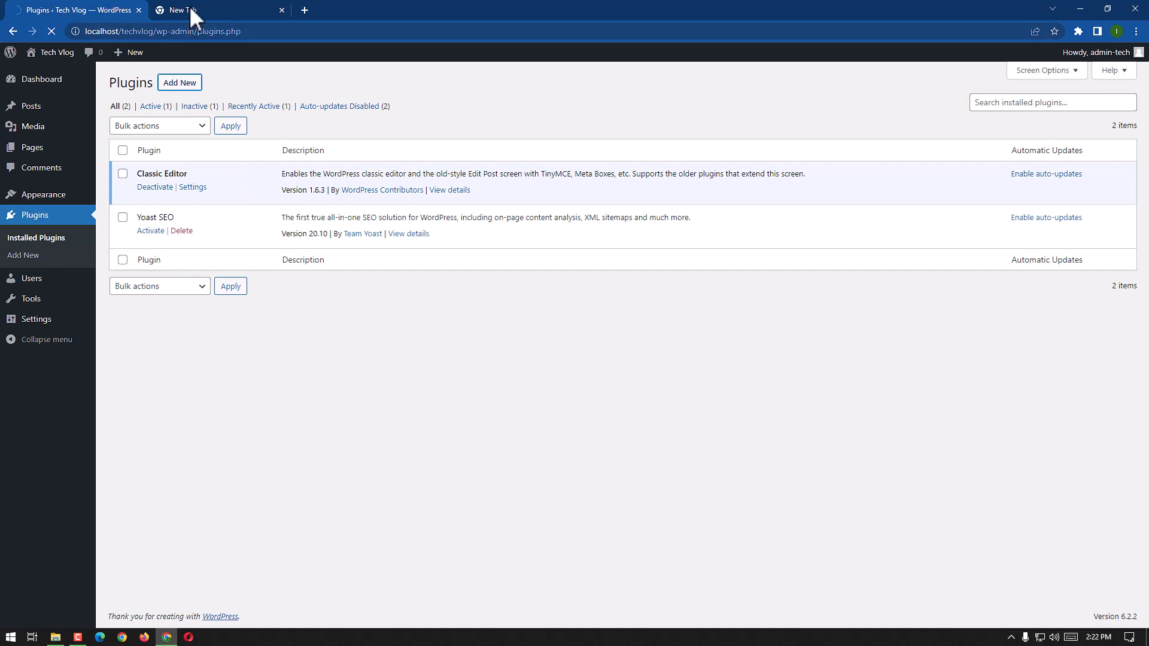
Search Google for 'wps hide login' and go to the WPS Hide Login plugin result
click(179, 9)
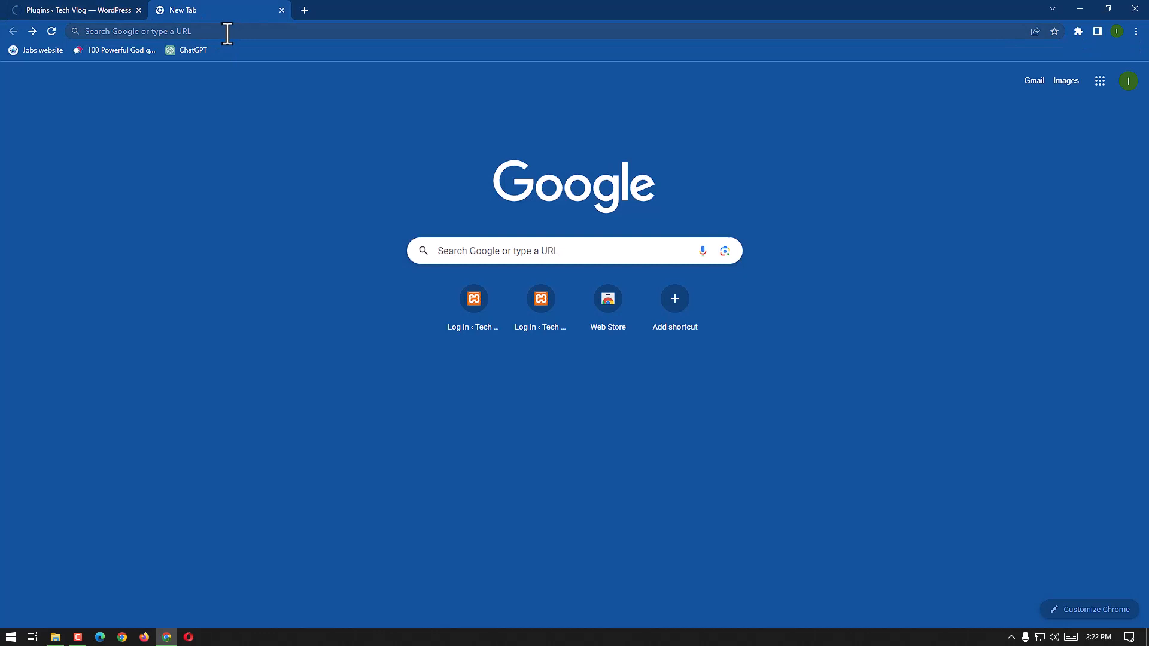
click(146, 31)
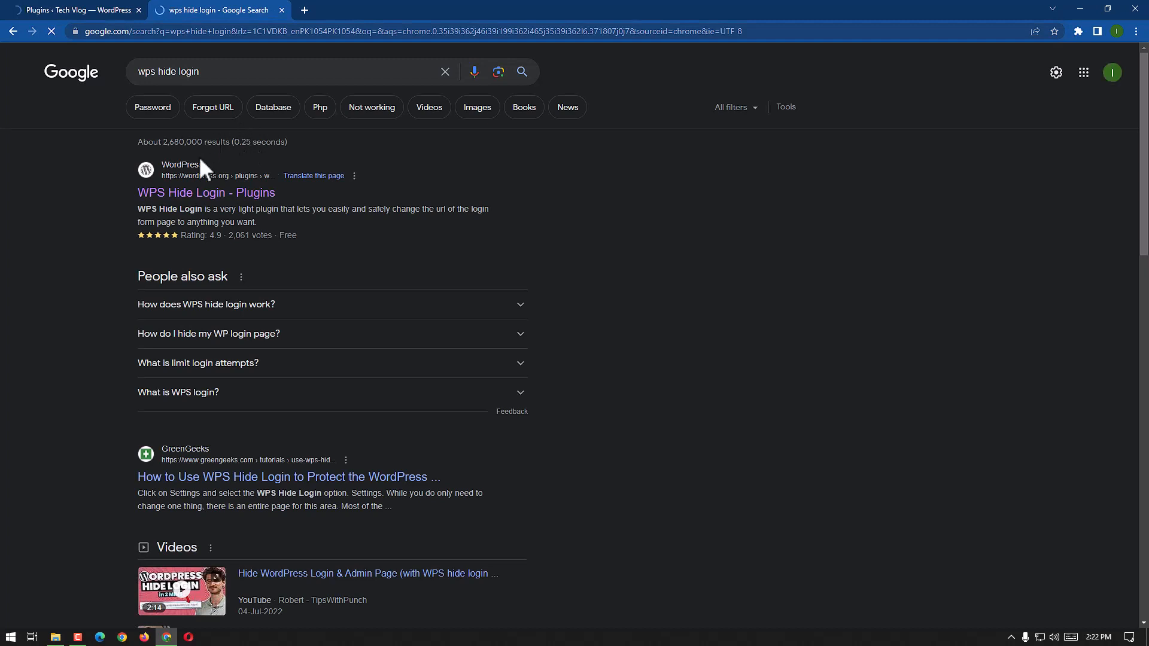
mouse_move(293, 203)
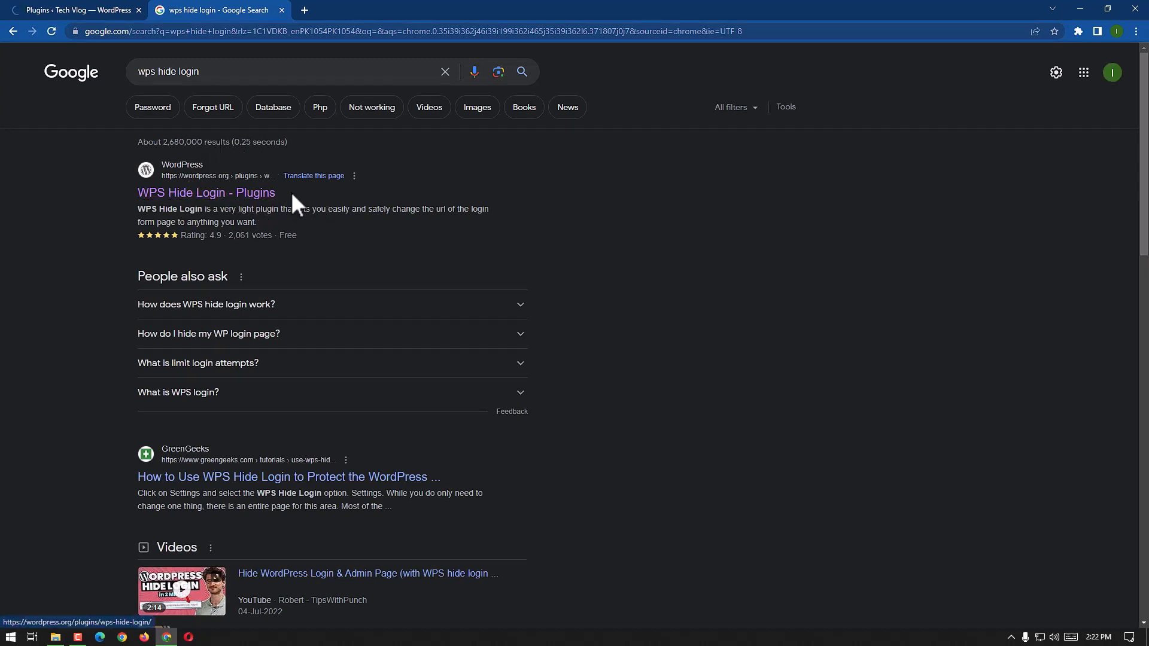
click(206, 193)
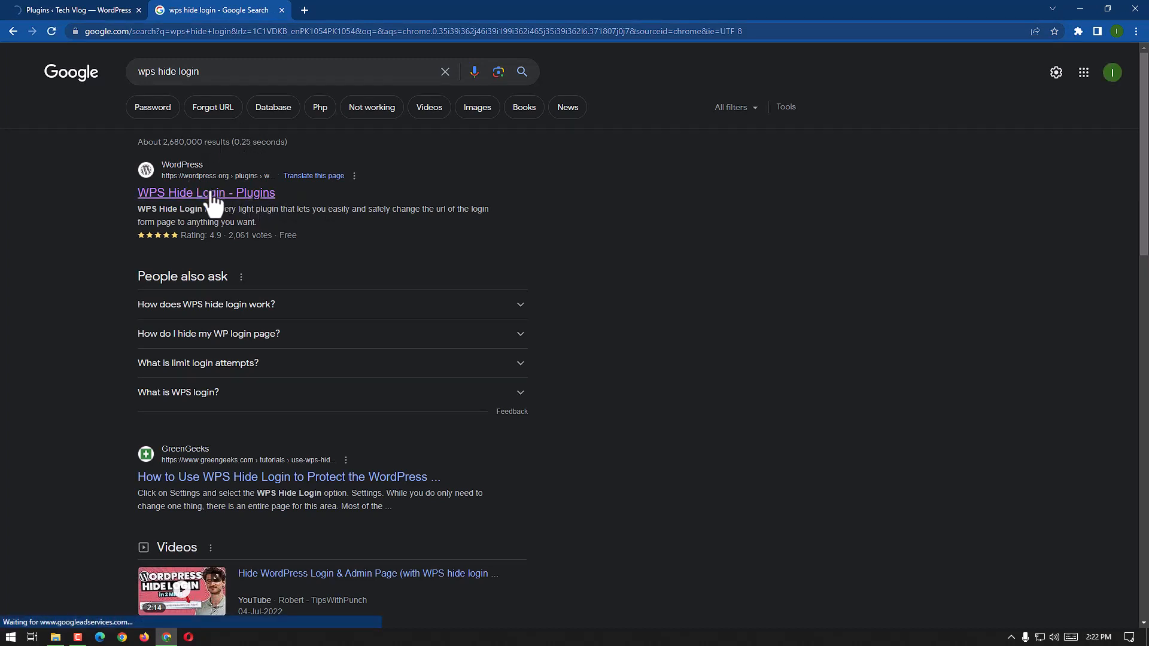
click(206, 193)
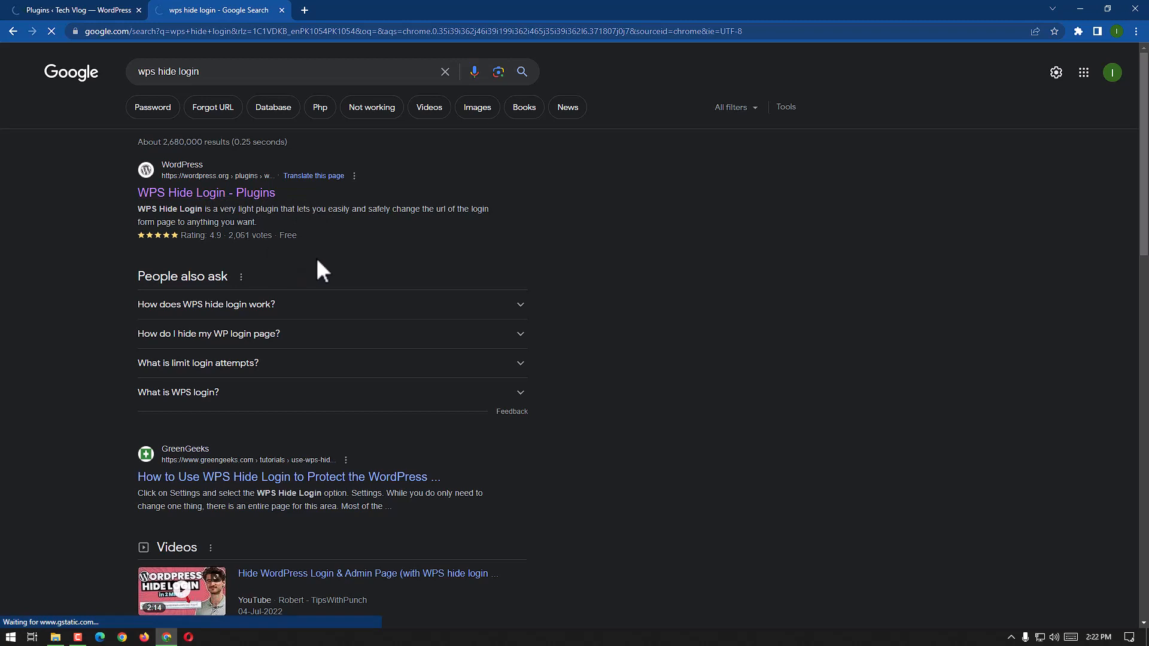
mouse_move(27, 100)
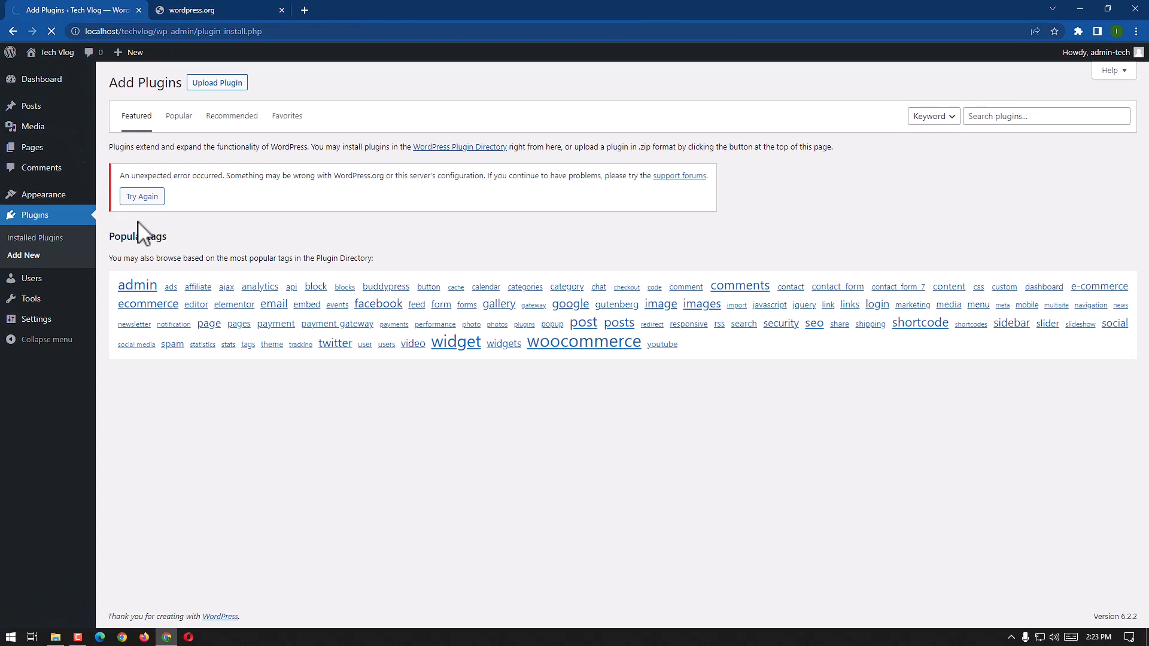
Search the Add Plugins directory for 'wps hide login' to list WPS Hide Login first
click(141, 196)
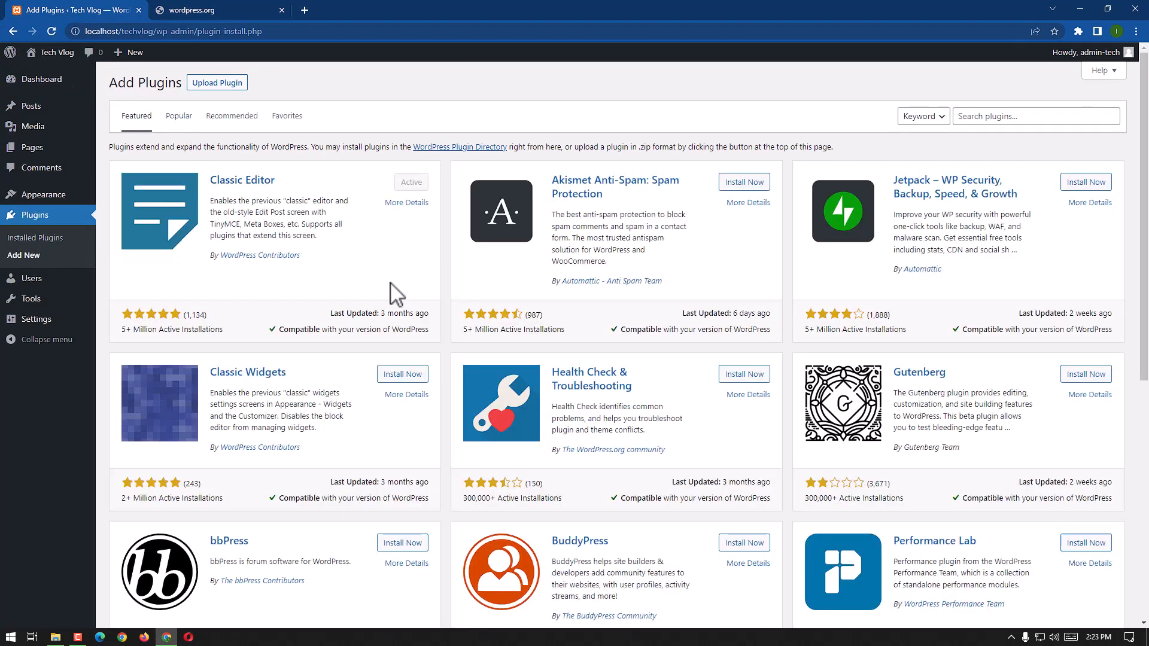
mouse_move(424, 142)
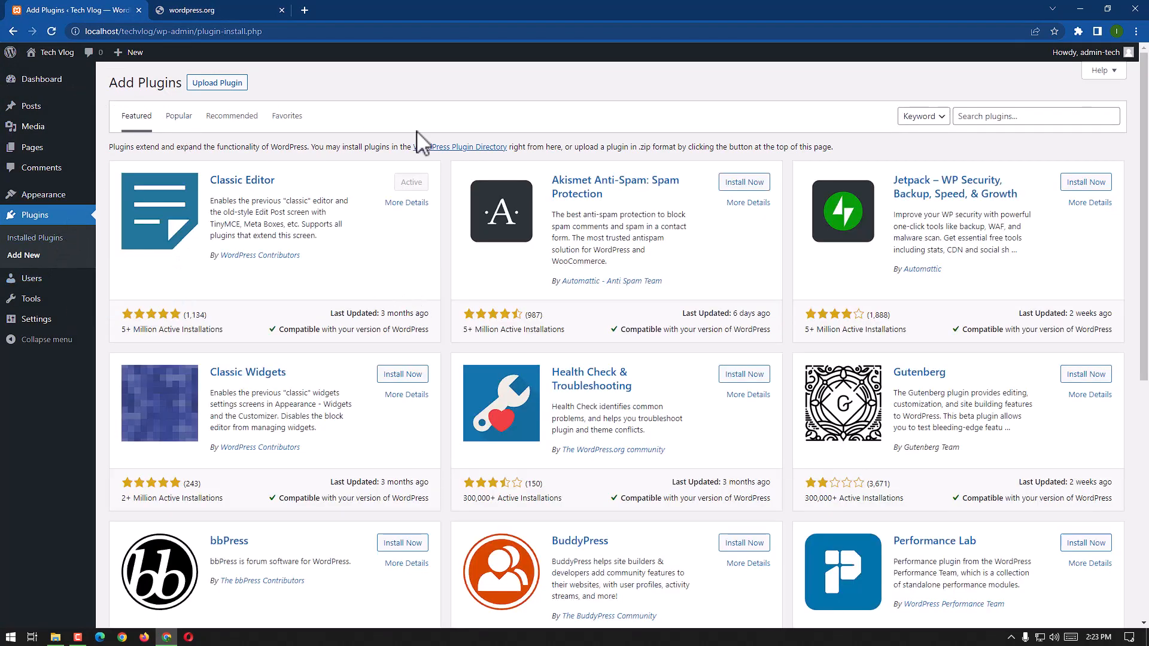
mouse_move(252, 467)
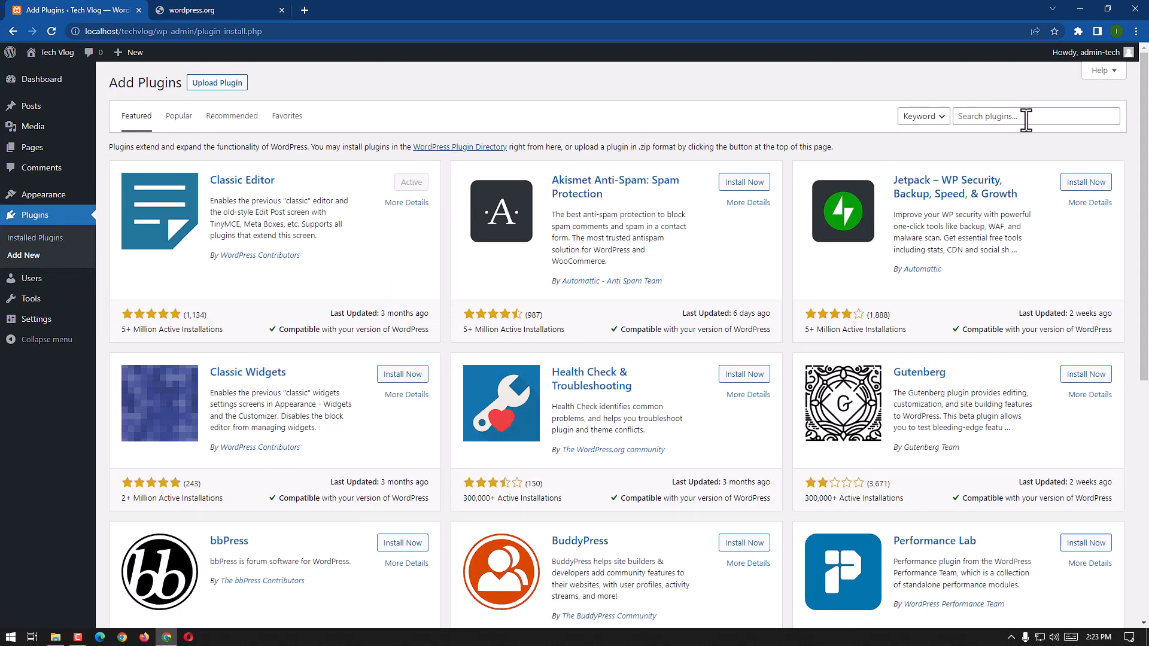
click(1035, 116)
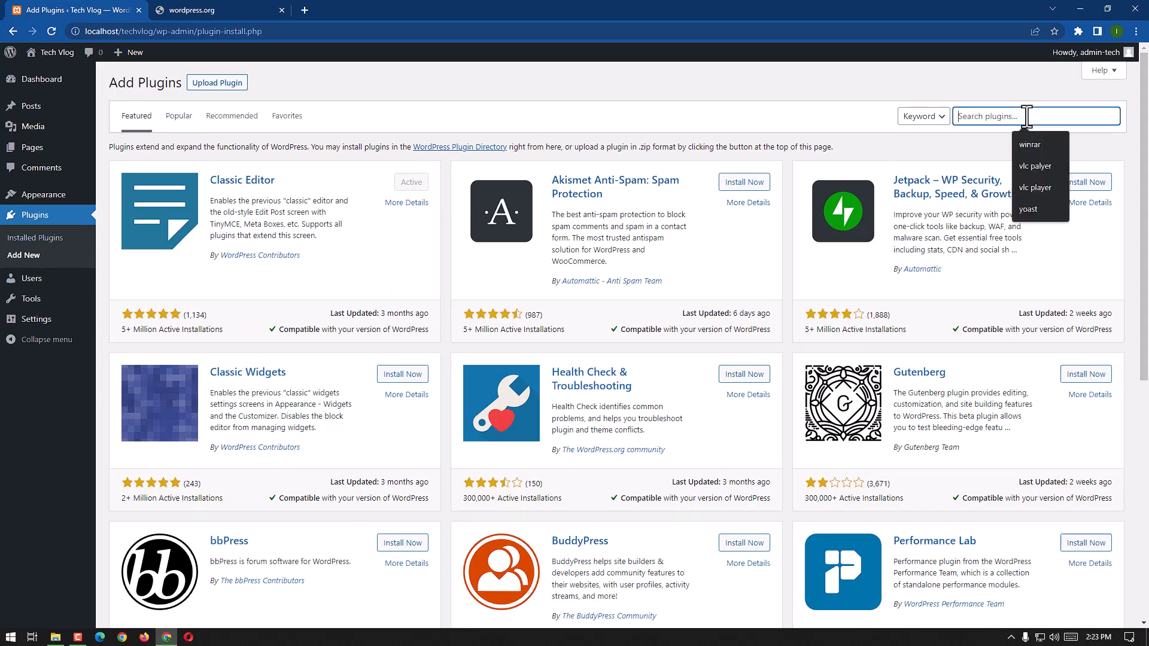
text(wps hide)
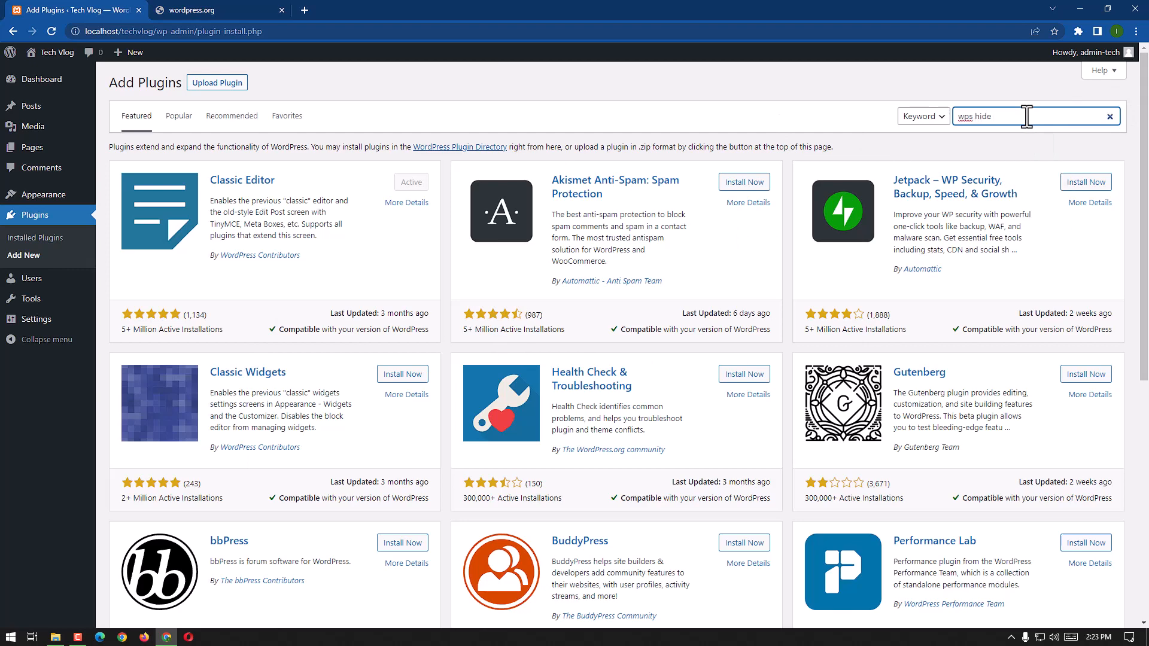
key(Enter)
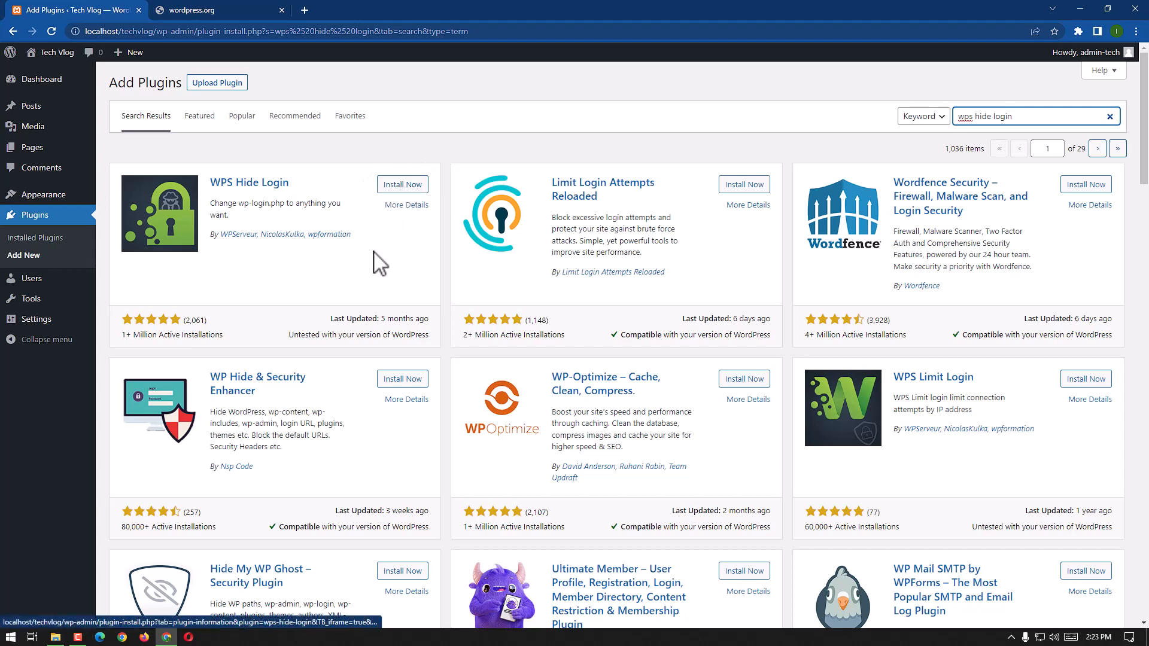
mouse_move(217, 83)
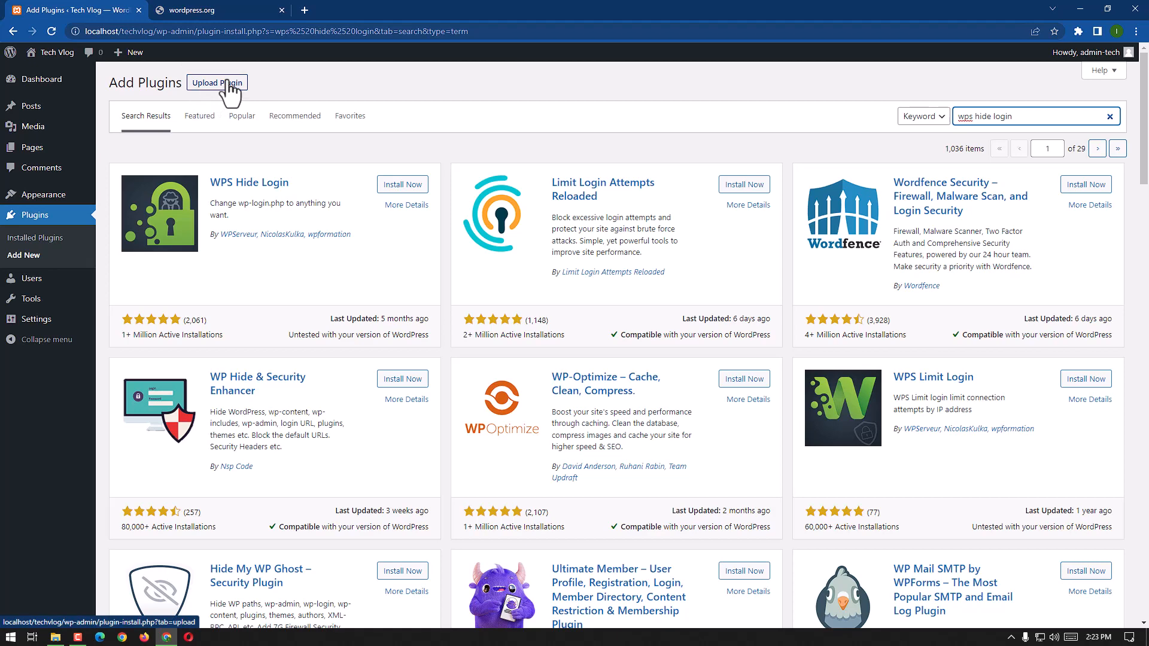
Choose Upload Plugin, then download the WPS Hide Login 1.9.8 zip from wordpress.org
click(216, 82)
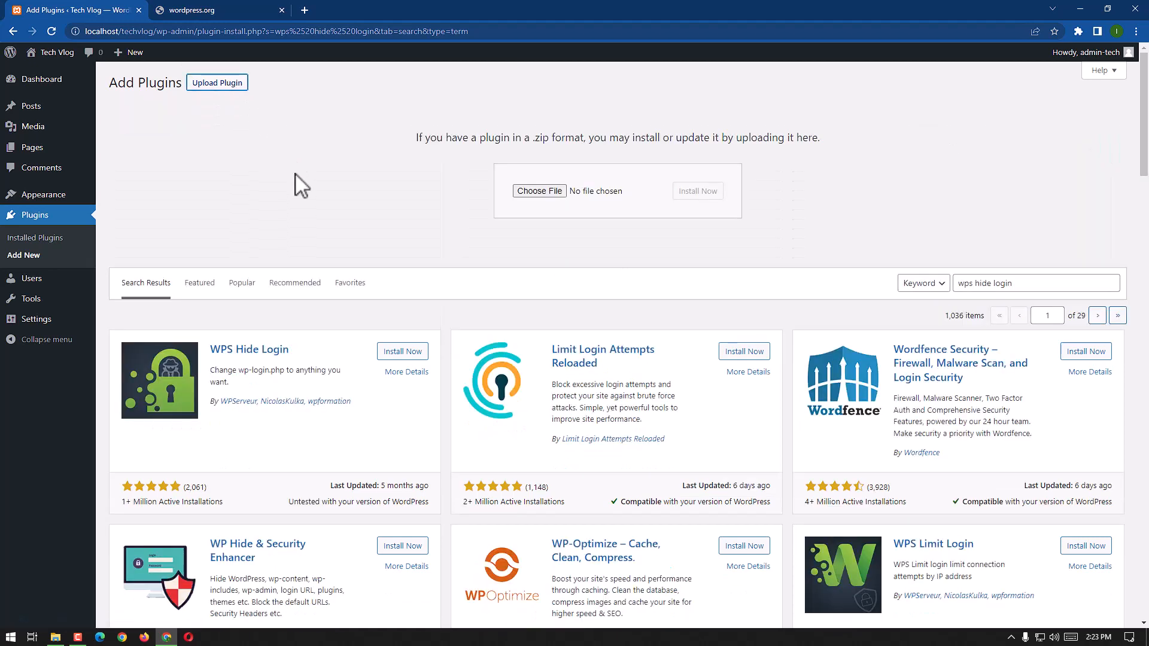
mouse_move(314, 204)
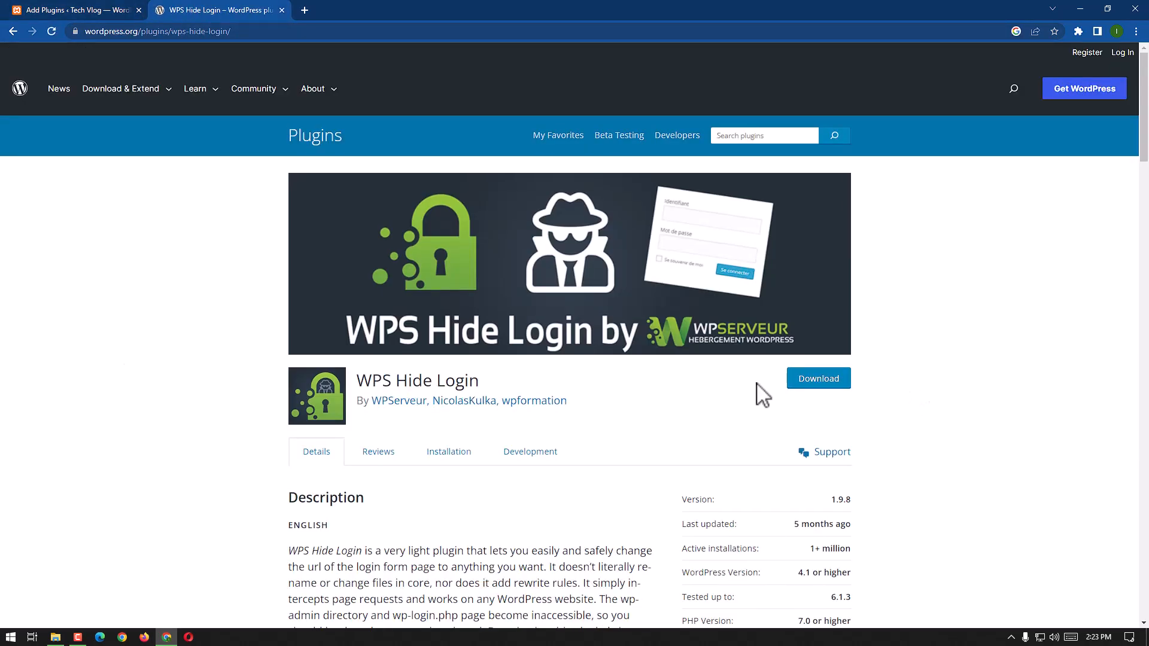
click(817, 378)
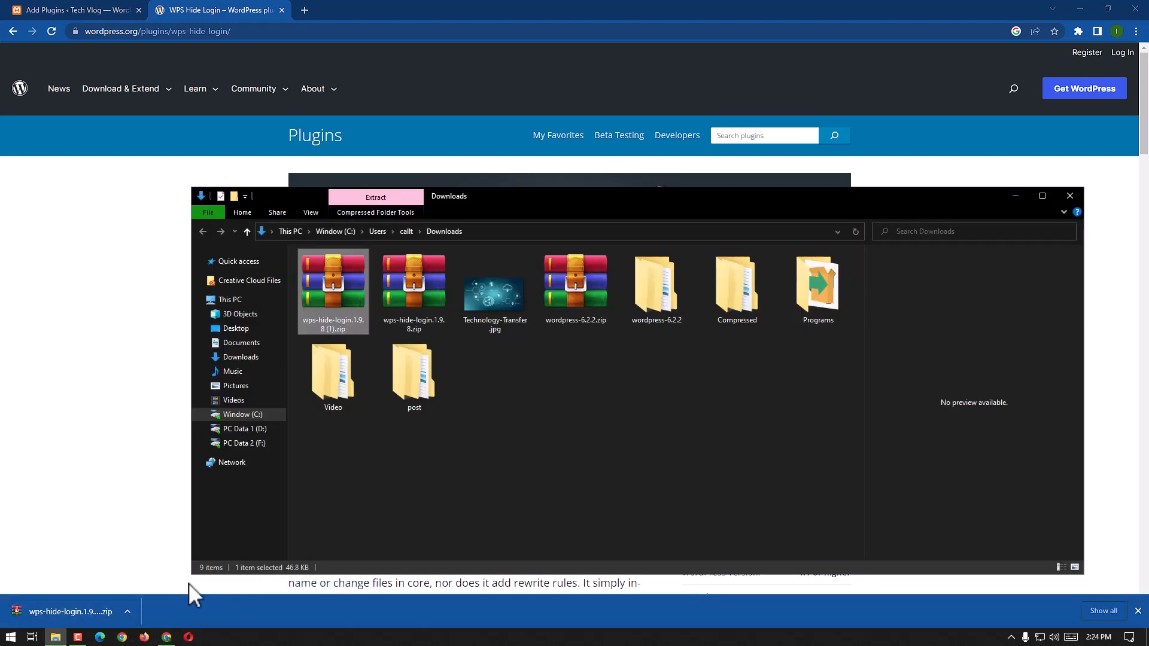
mouse_move(322, 337)
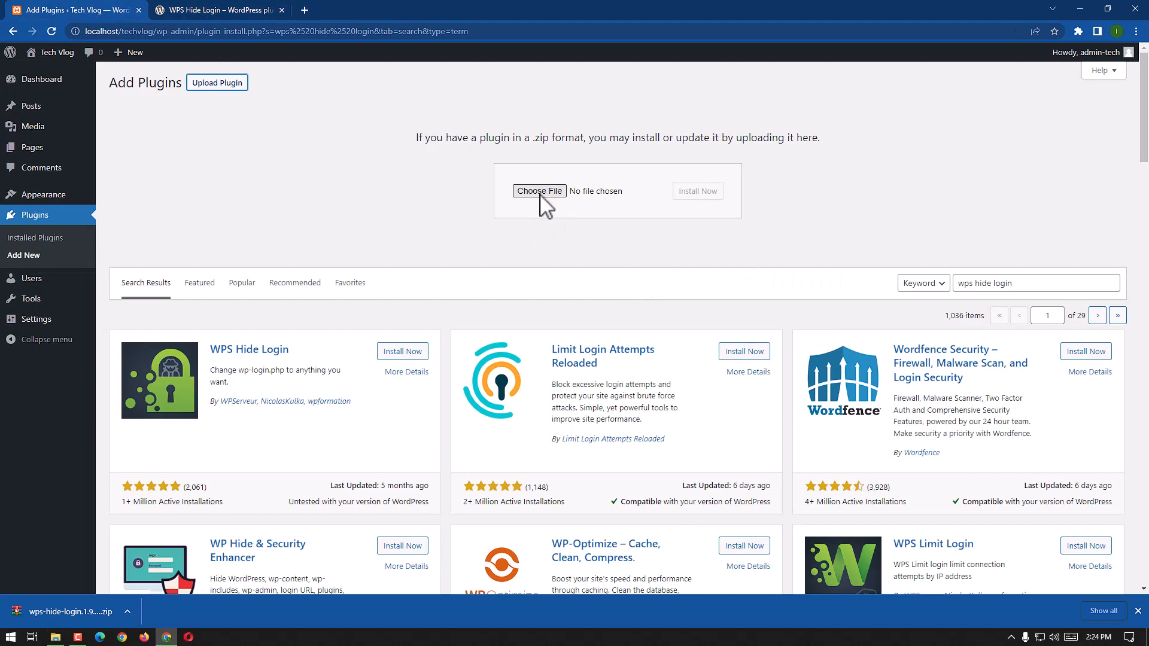
Upload wps-hide-login.1.9.8 (1).zip and install the plugin from it
click(539, 192)
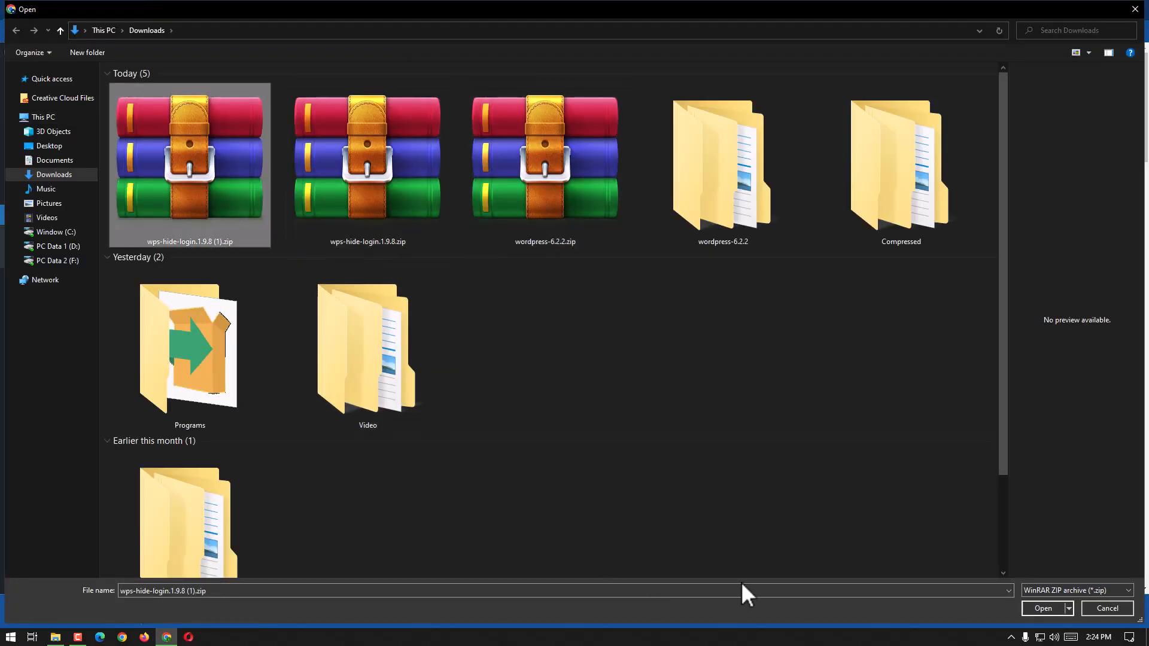
click(1041, 608)
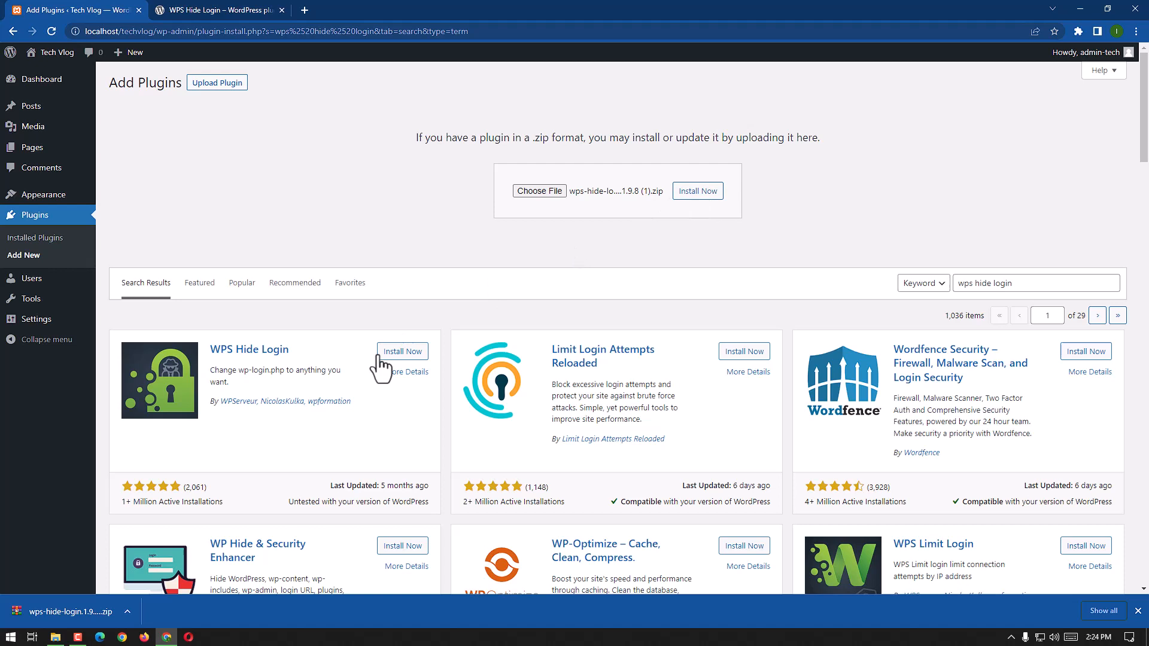
mouse_move(402, 360)
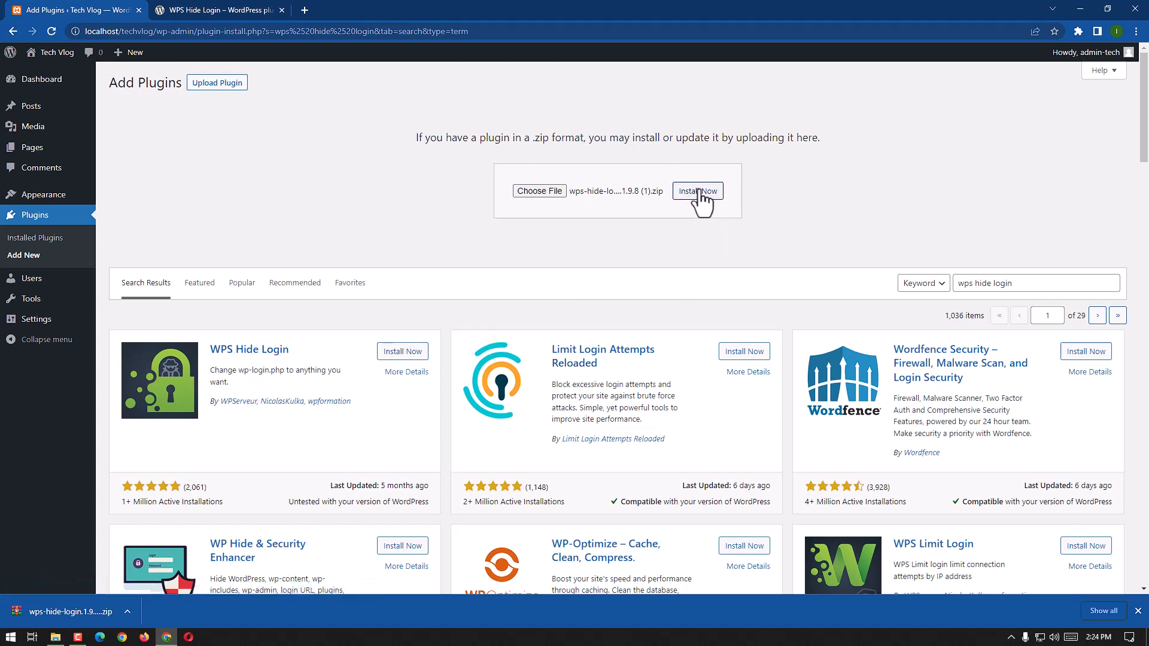
click(696, 191)
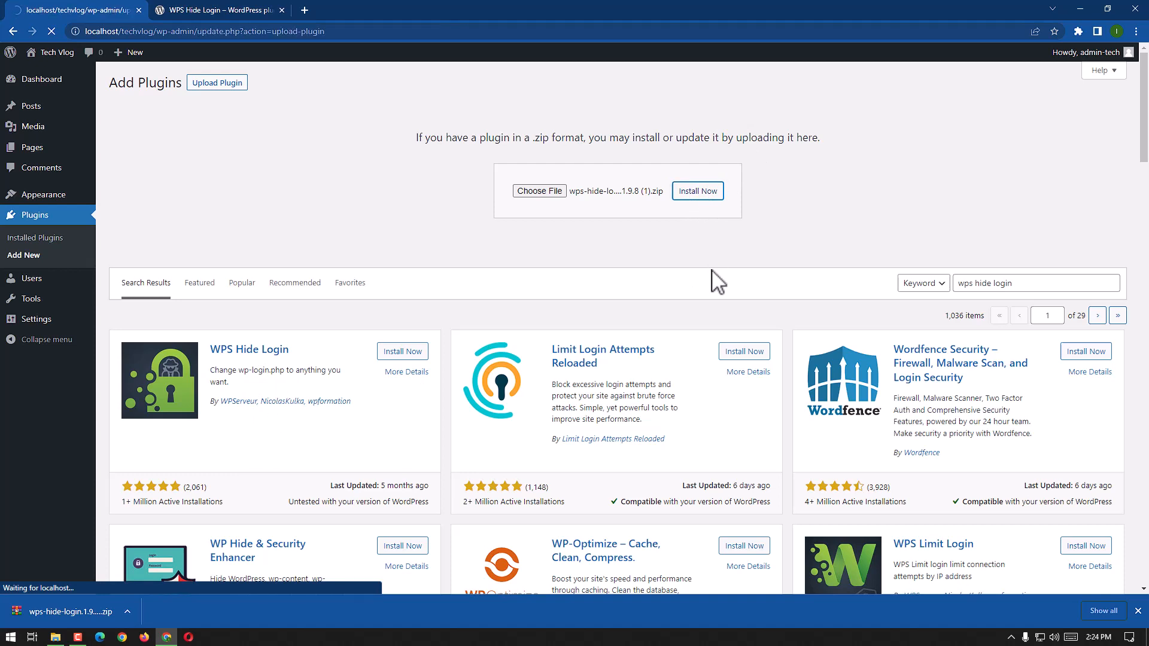
click(696, 190)
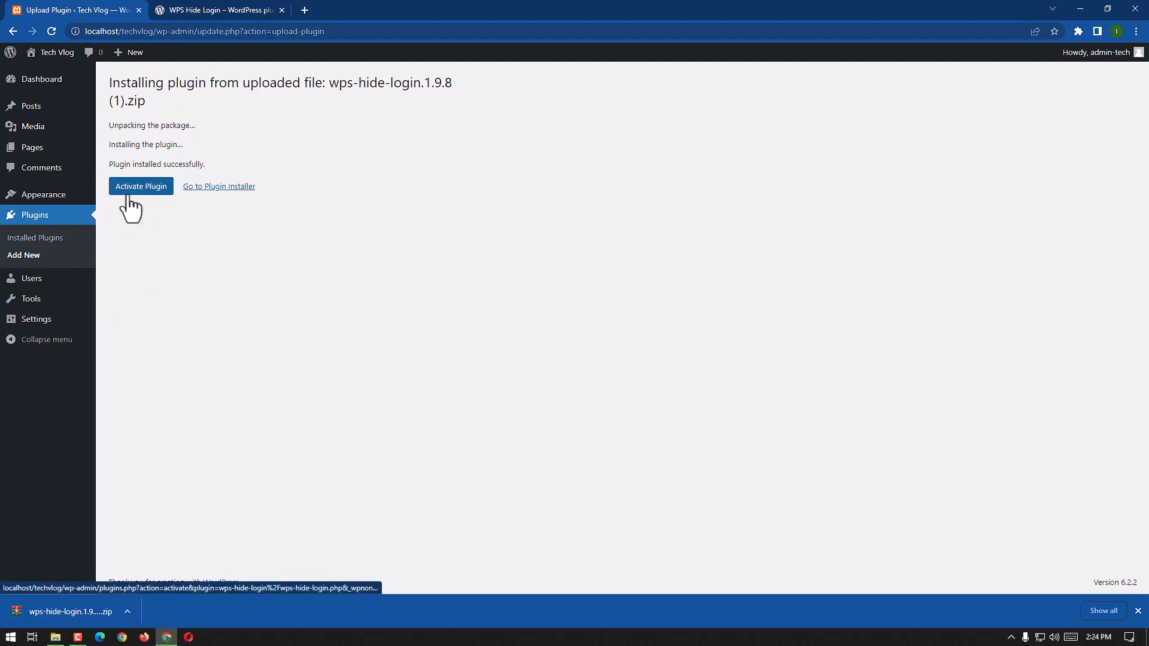
Activate WPS Hide Login 1.9.8 so it joins the installed plugins list
click(141, 187)
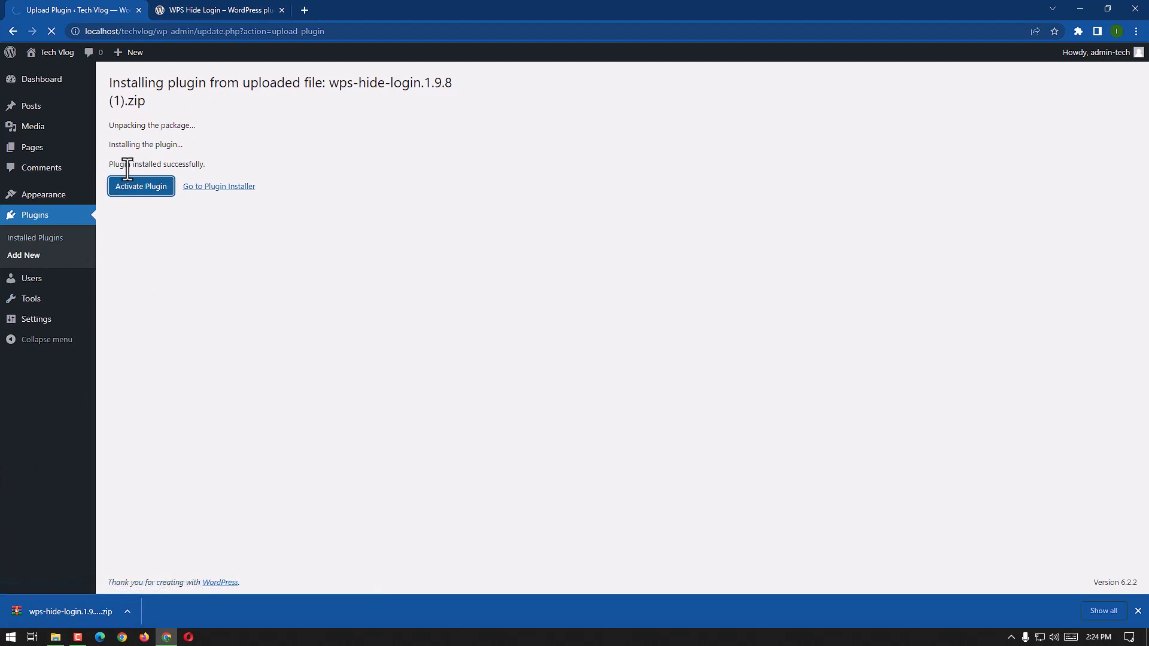
click(141, 186)
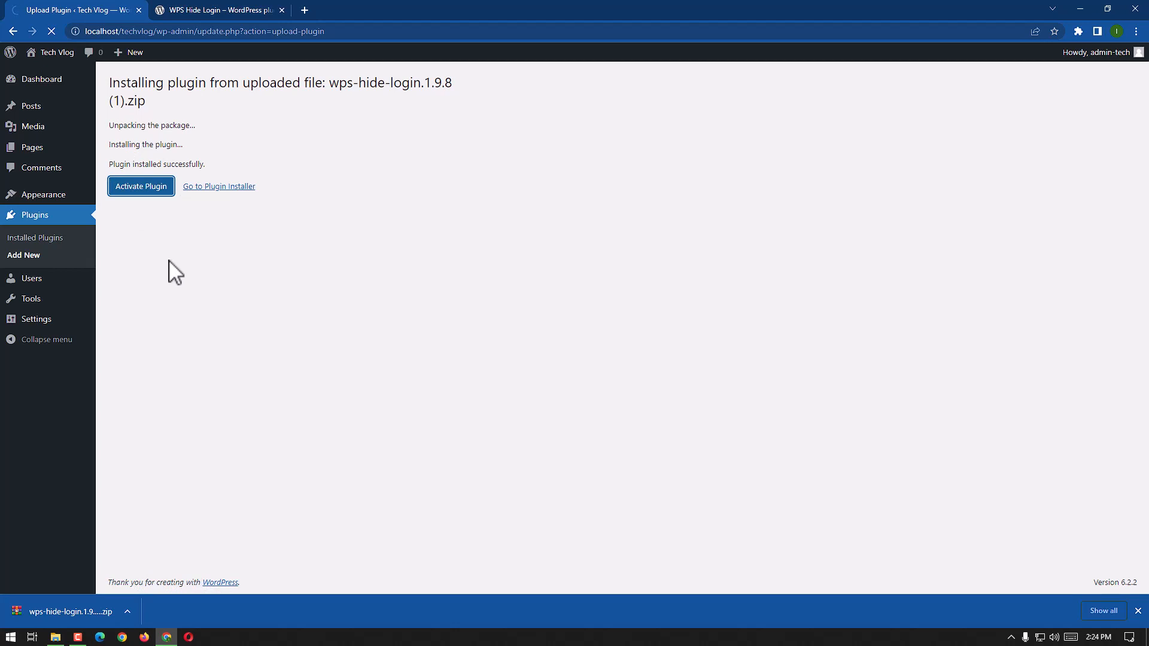
click(141, 187)
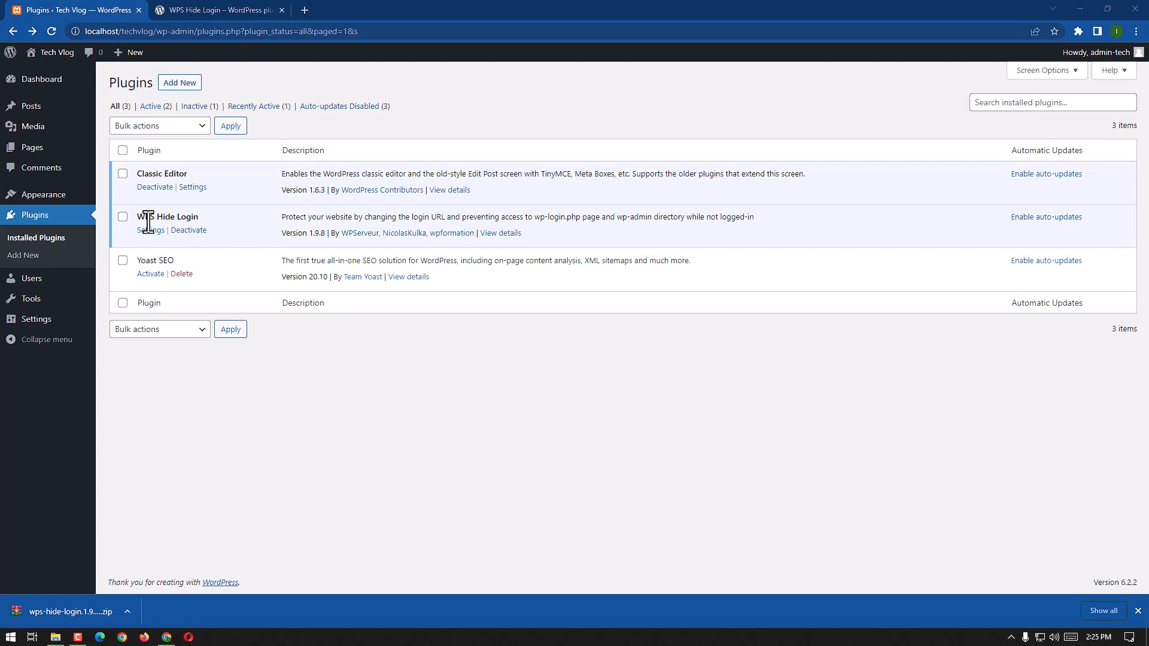
mouse_move(151, 230)
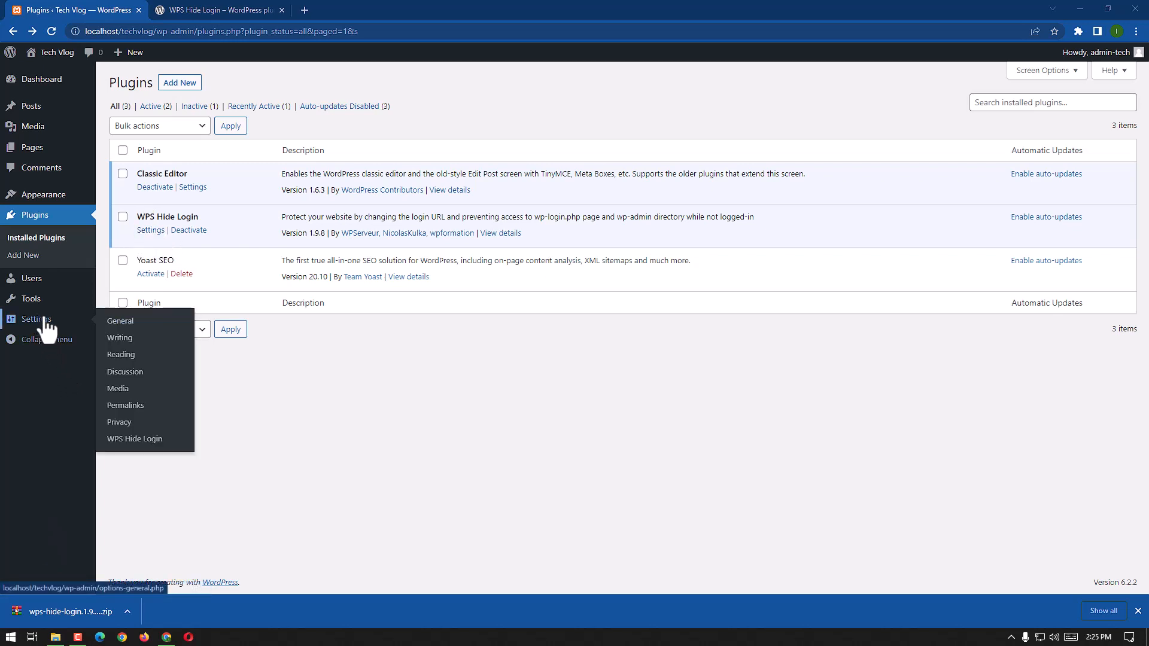
mouse_move(134, 438)
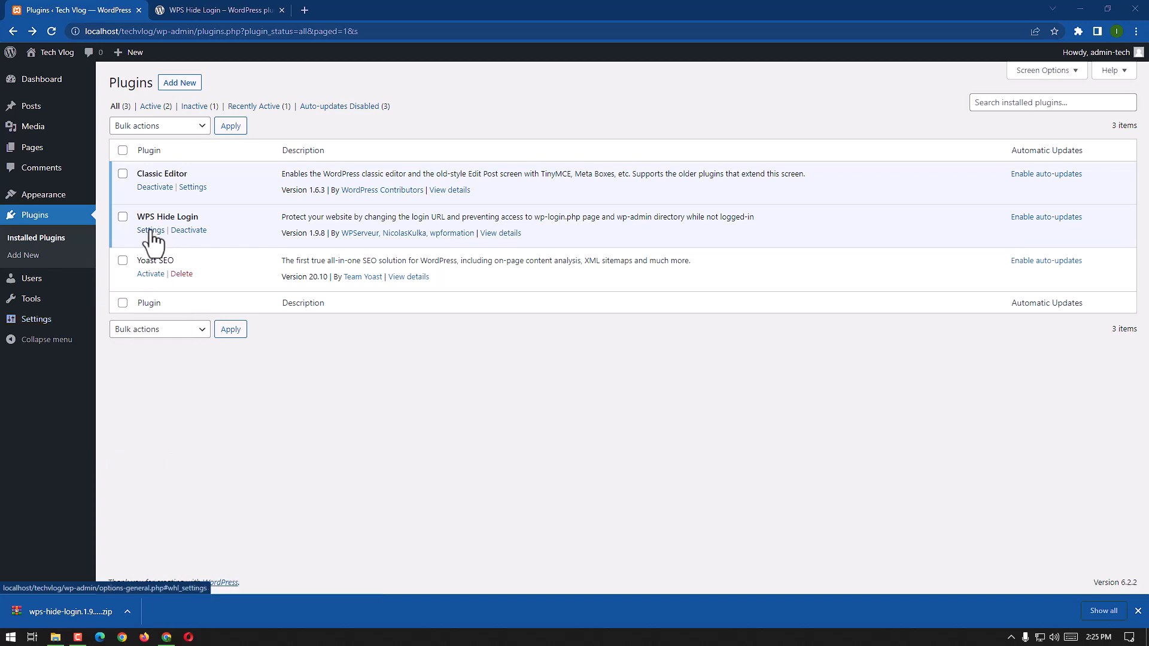
Go to WPS Hide Login's settings on General Settings, leaving the timezone unchanged
click(151, 230)
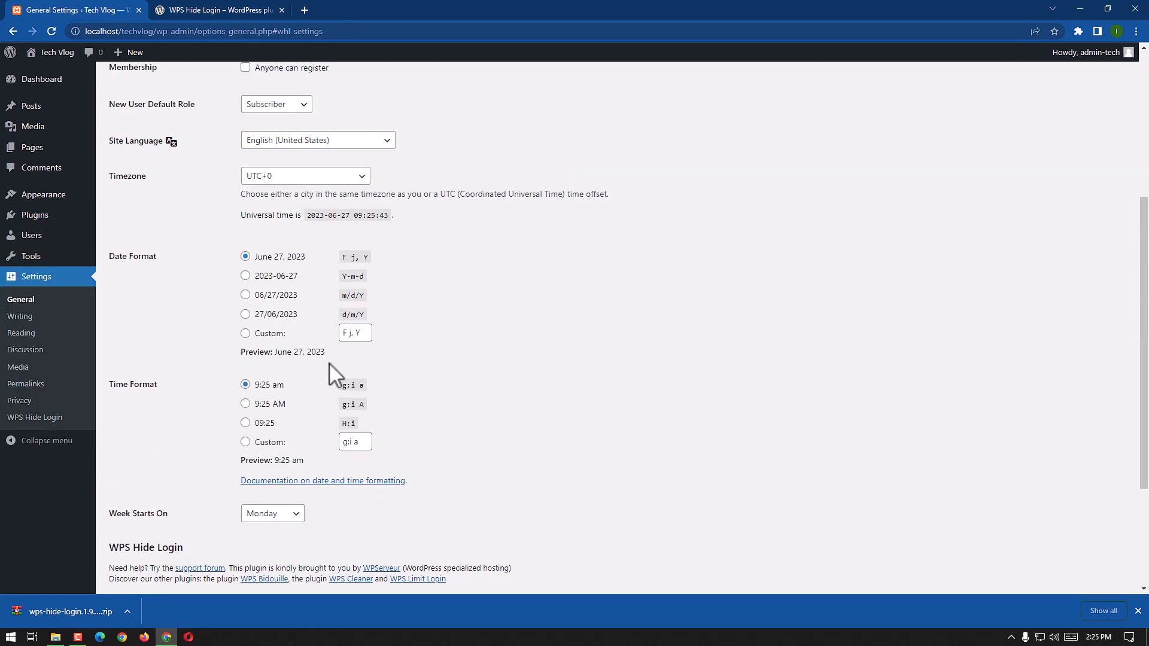
scroll(up, 3)
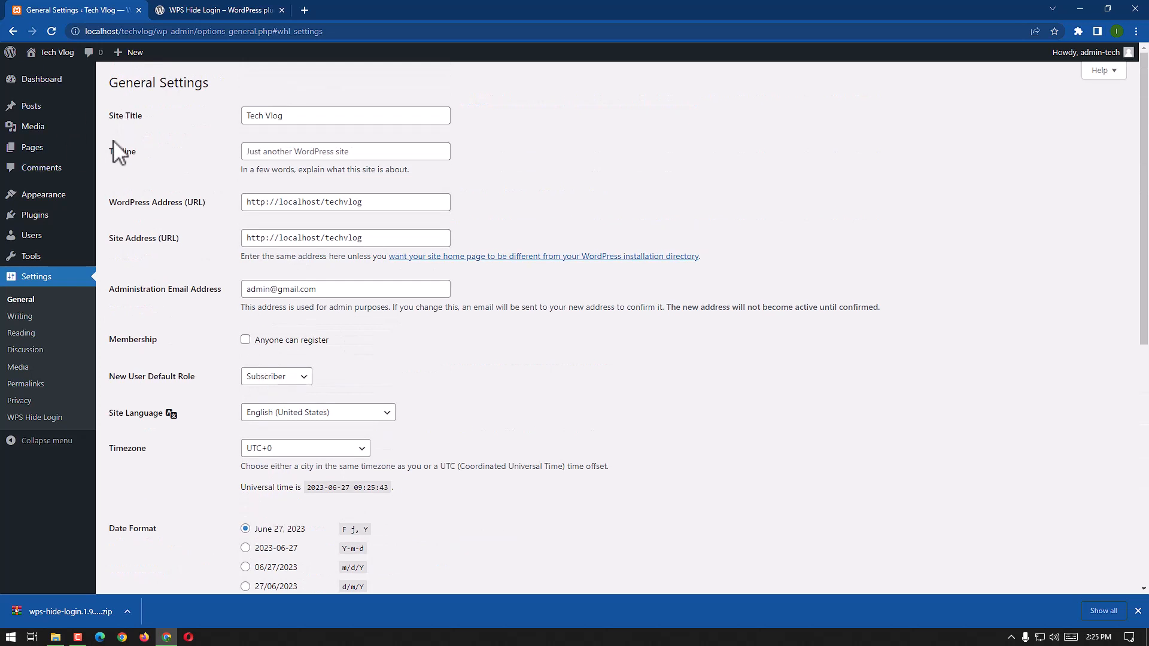
mouse_move(304, 170)
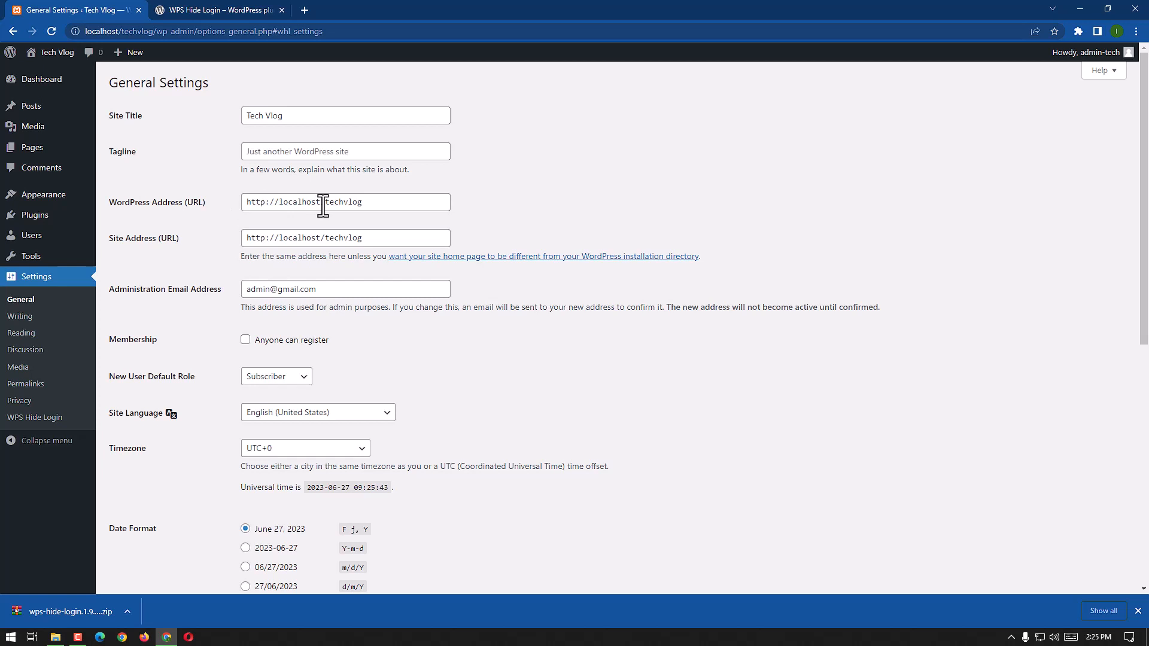
scroll(down, 3)
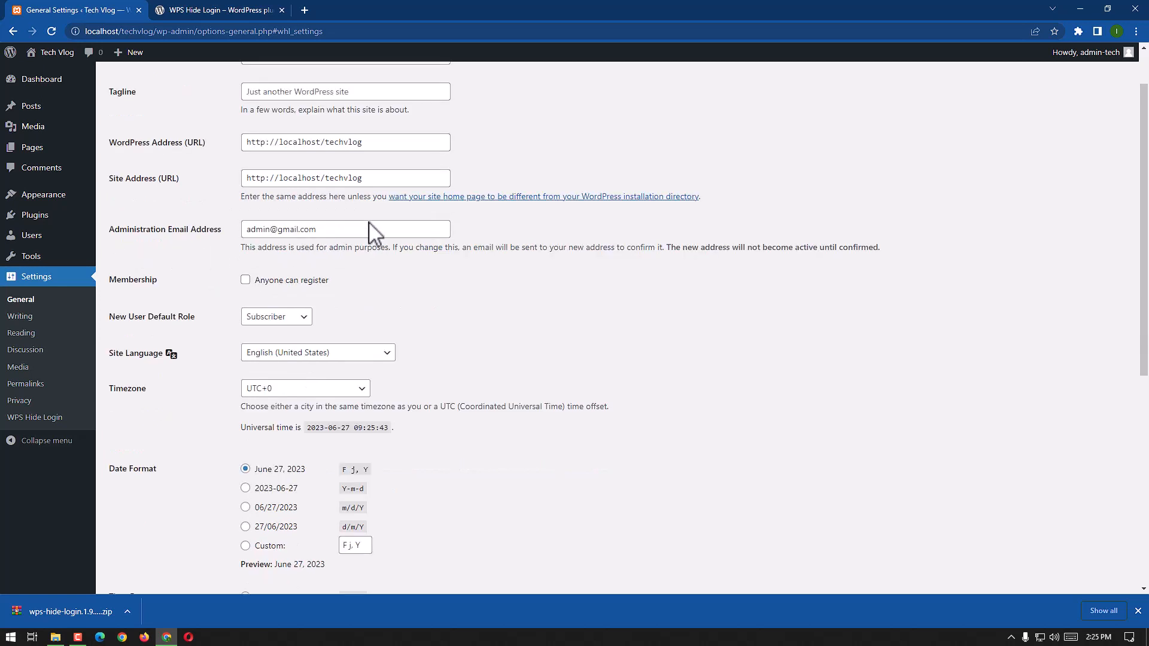
mouse_move(93, 304)
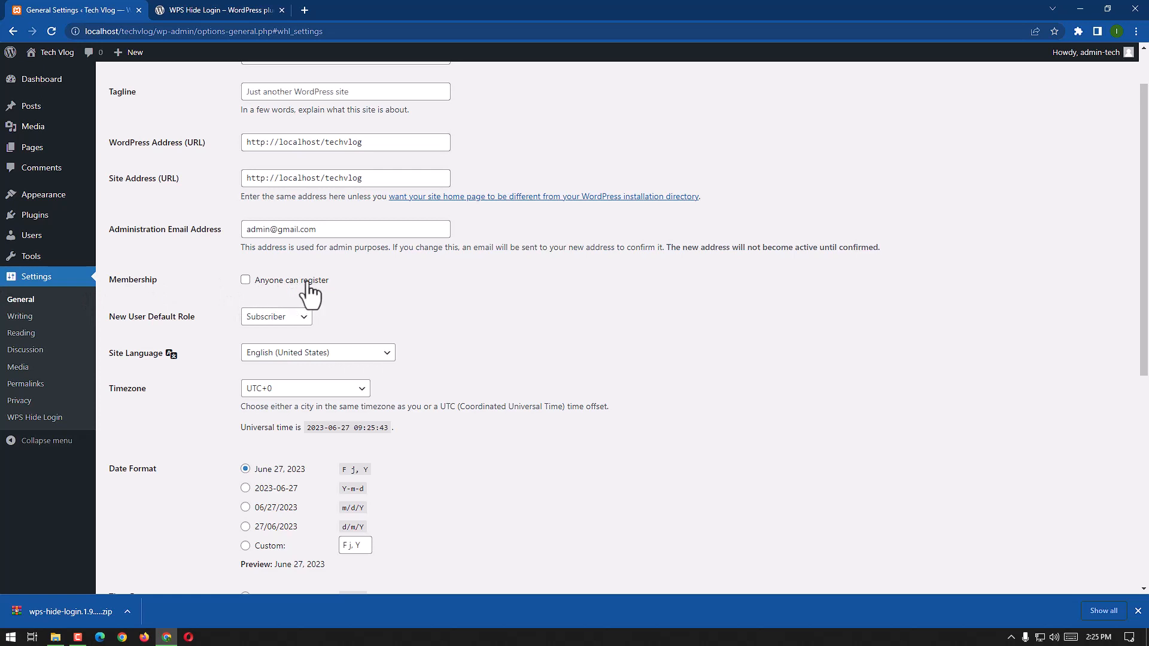
scroll(down, 3)
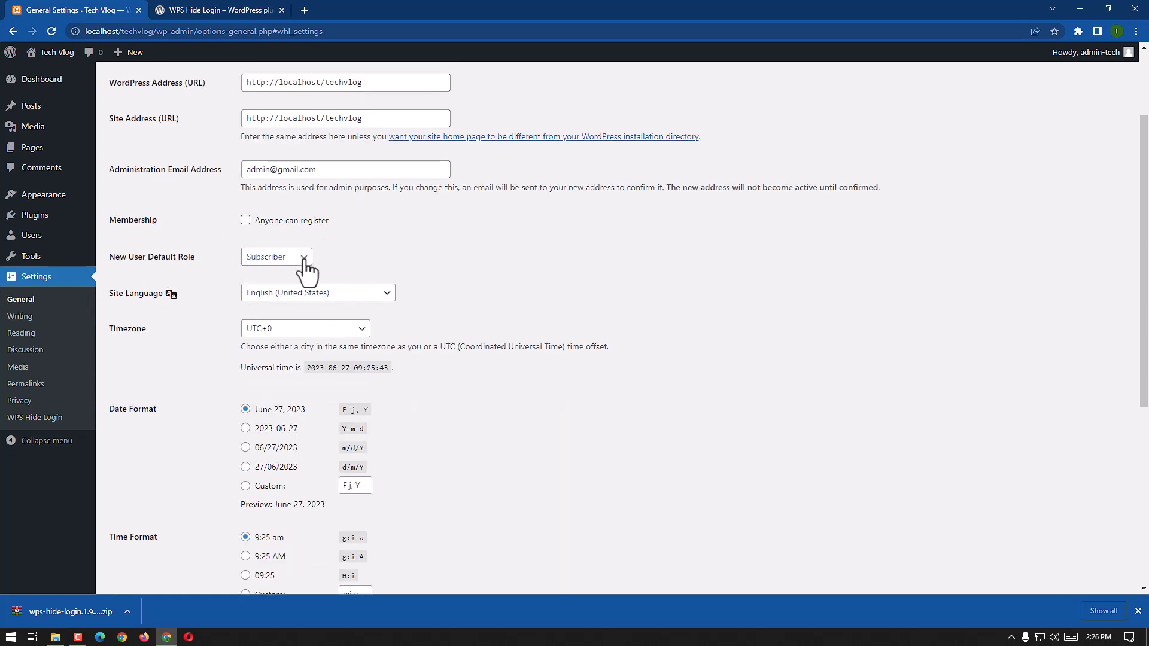
click(277, 256)
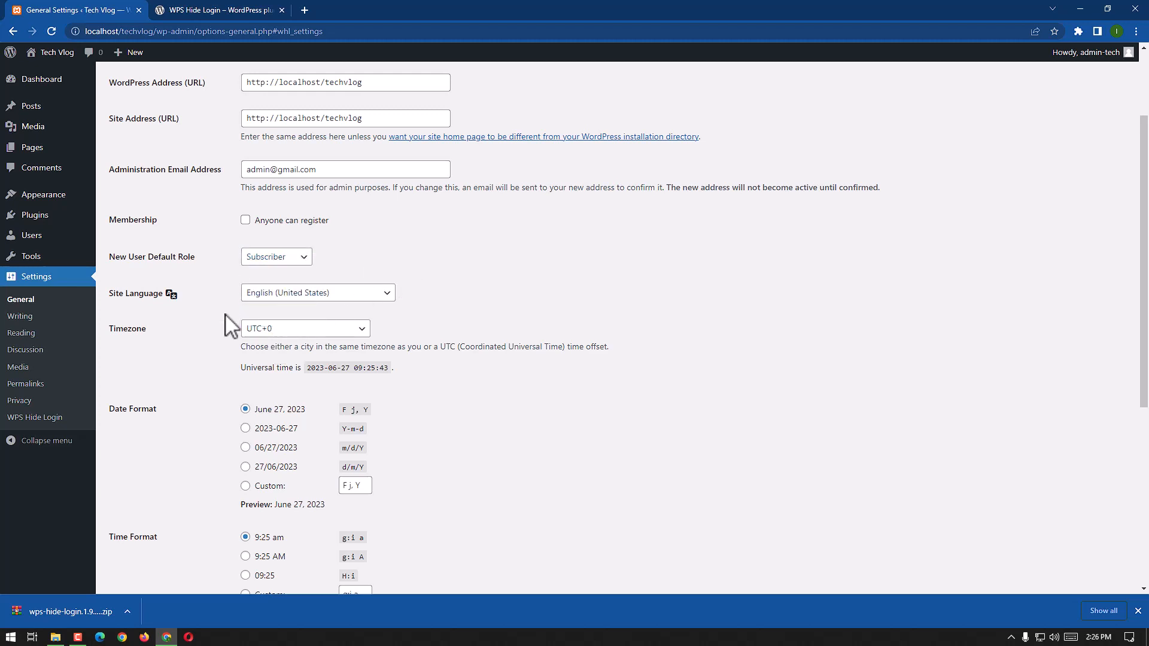
mouse_move(200, 357)
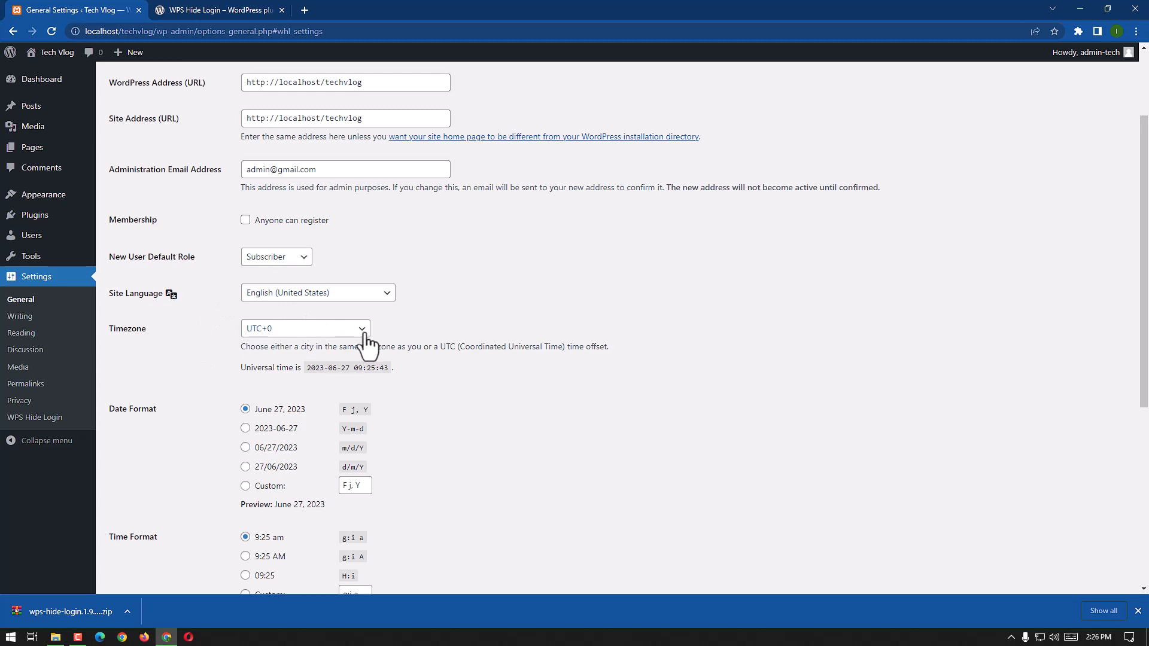
mouse_move(387, 337)
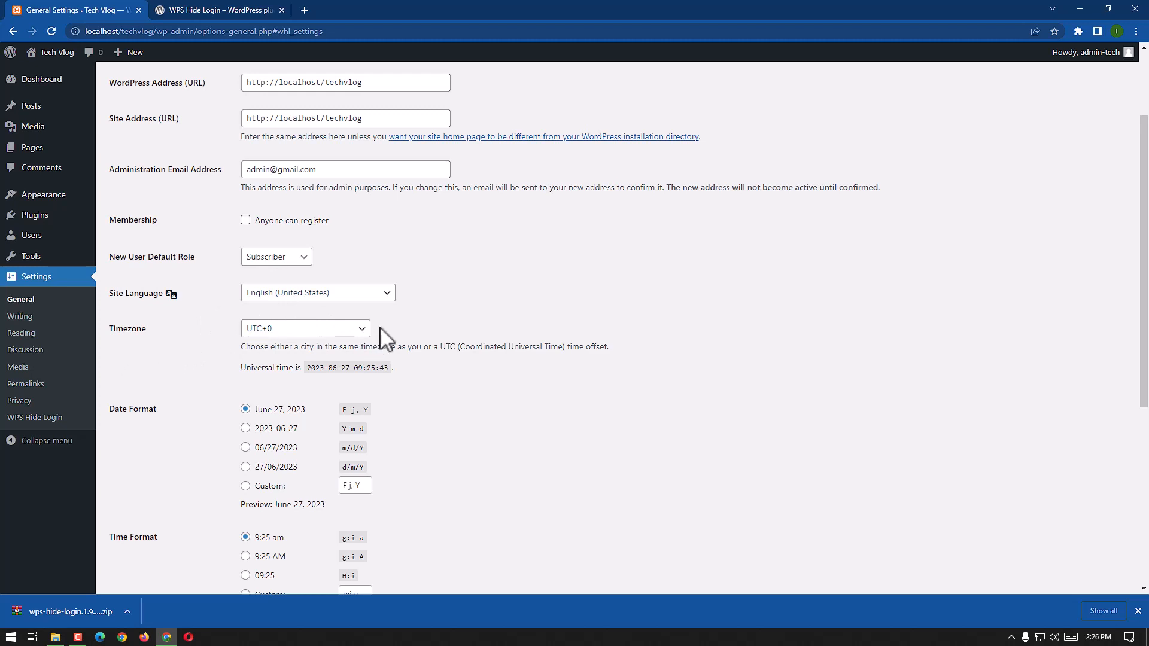
scroll(down, 3)
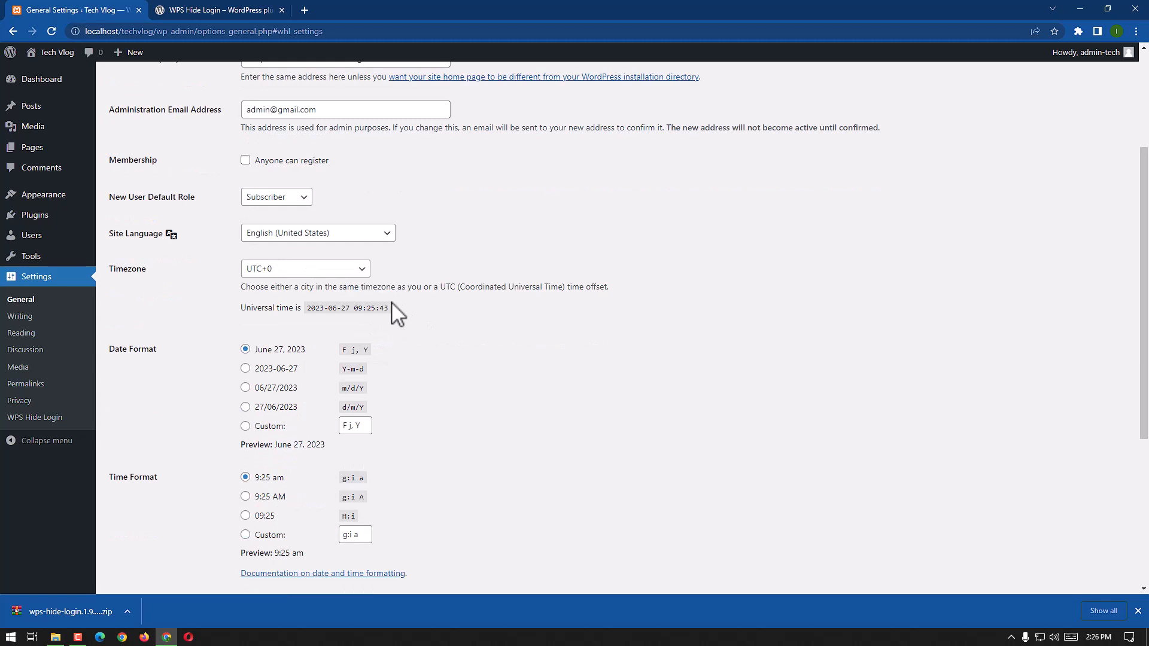
mouse_move(384, 351)
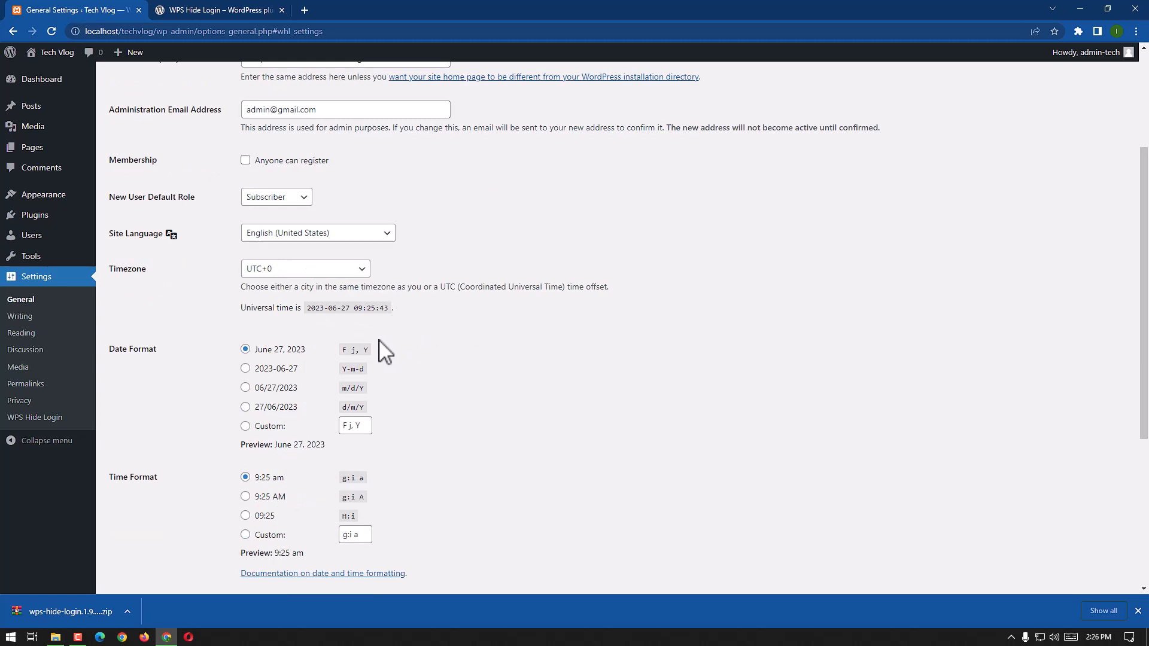
mouse_move(321, 275)
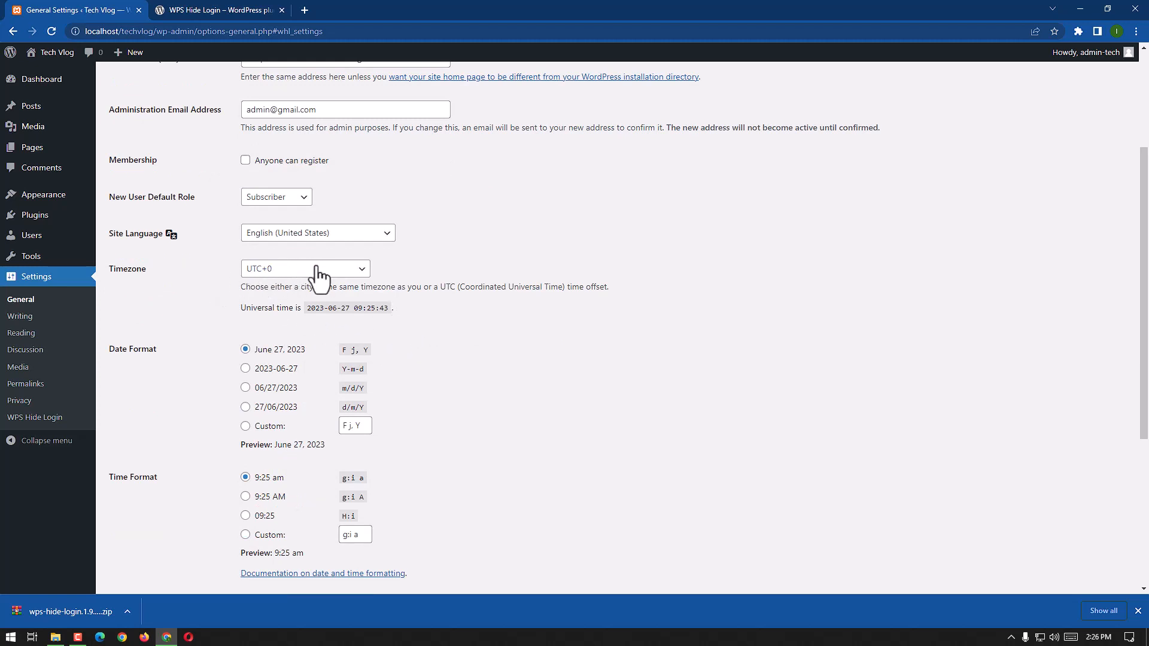
click(305, 268)
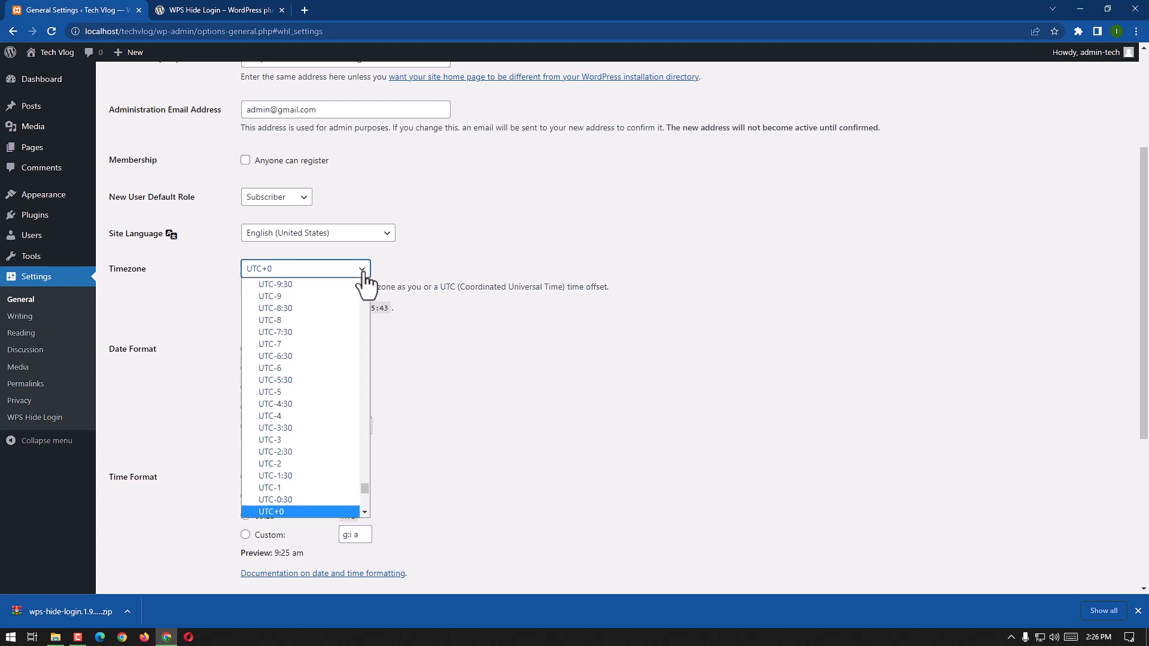
click(270, 511)
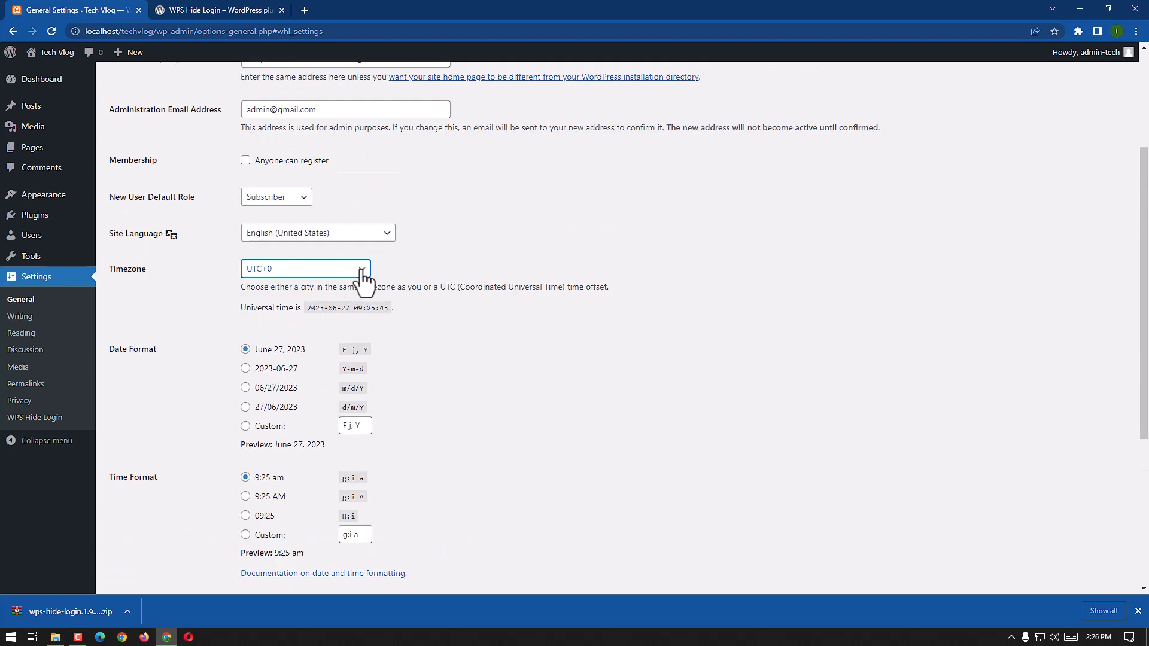
mouse_move(321, 372)
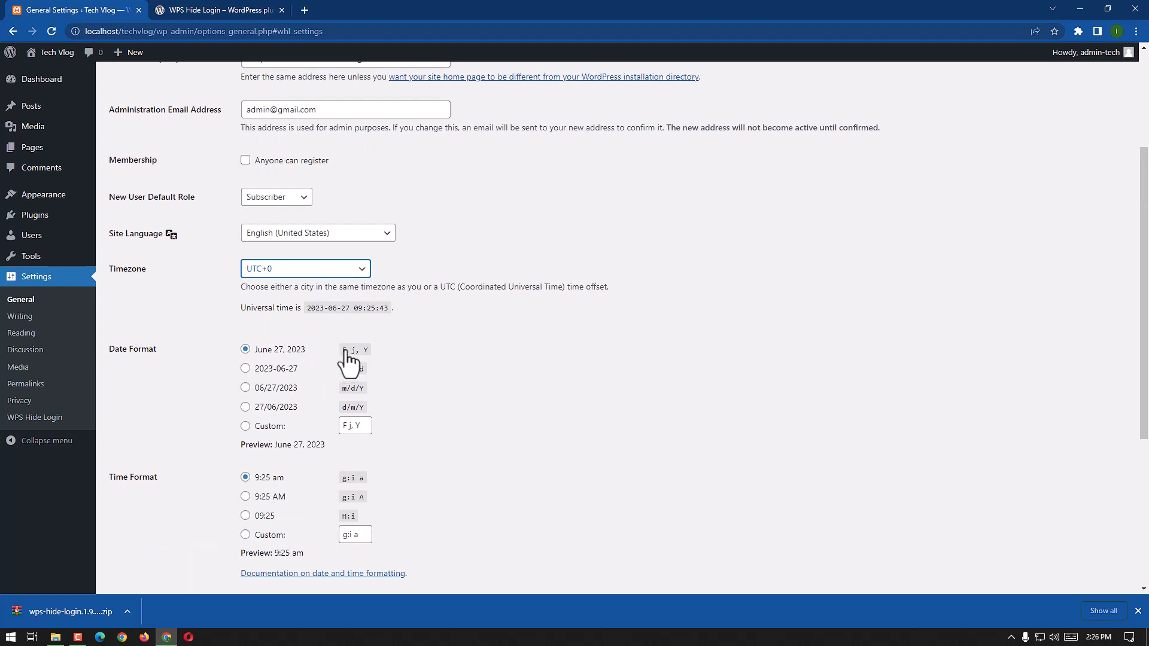
mouse_move(263, 366)
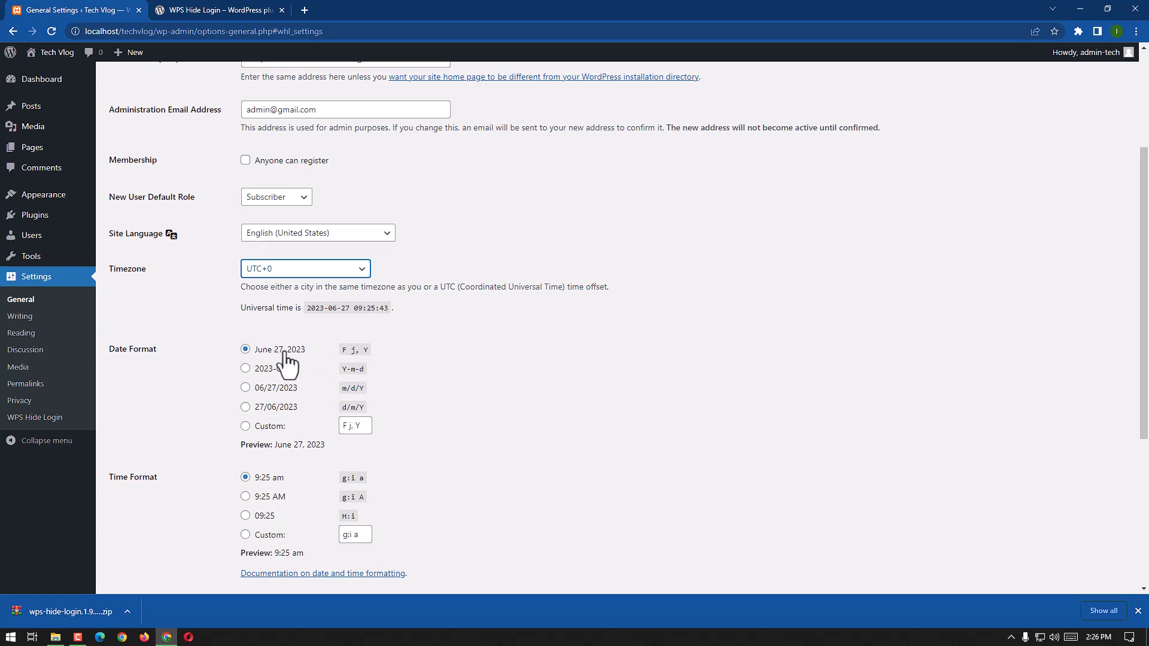
mouse_move(267, 381)
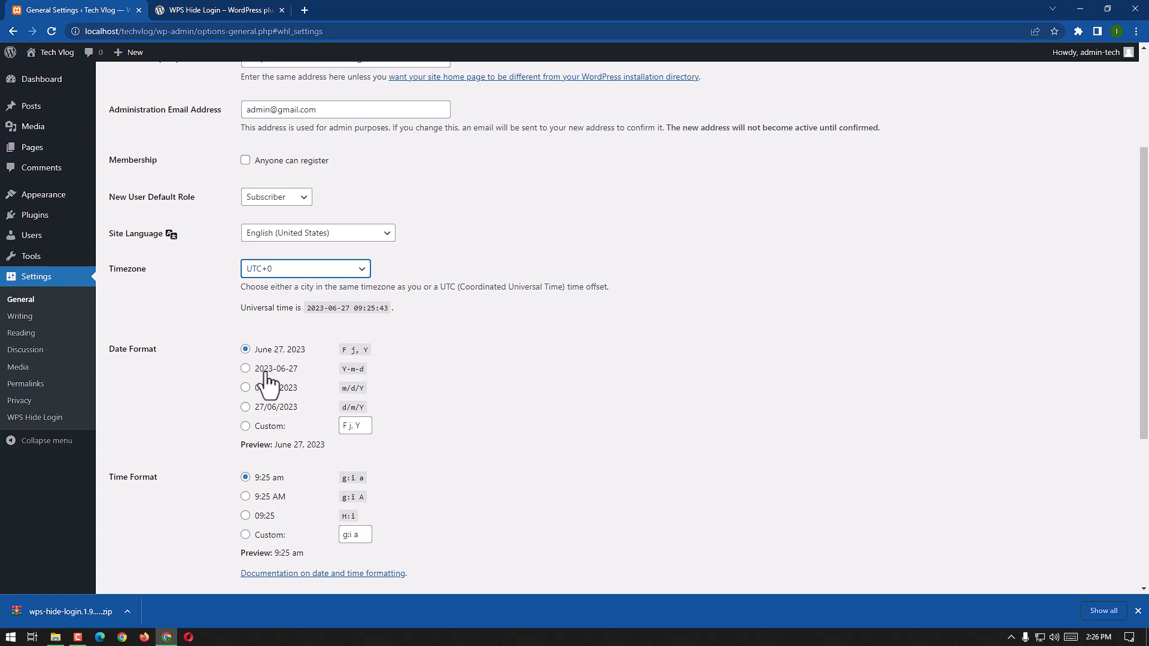
mouse_move(293, 382)
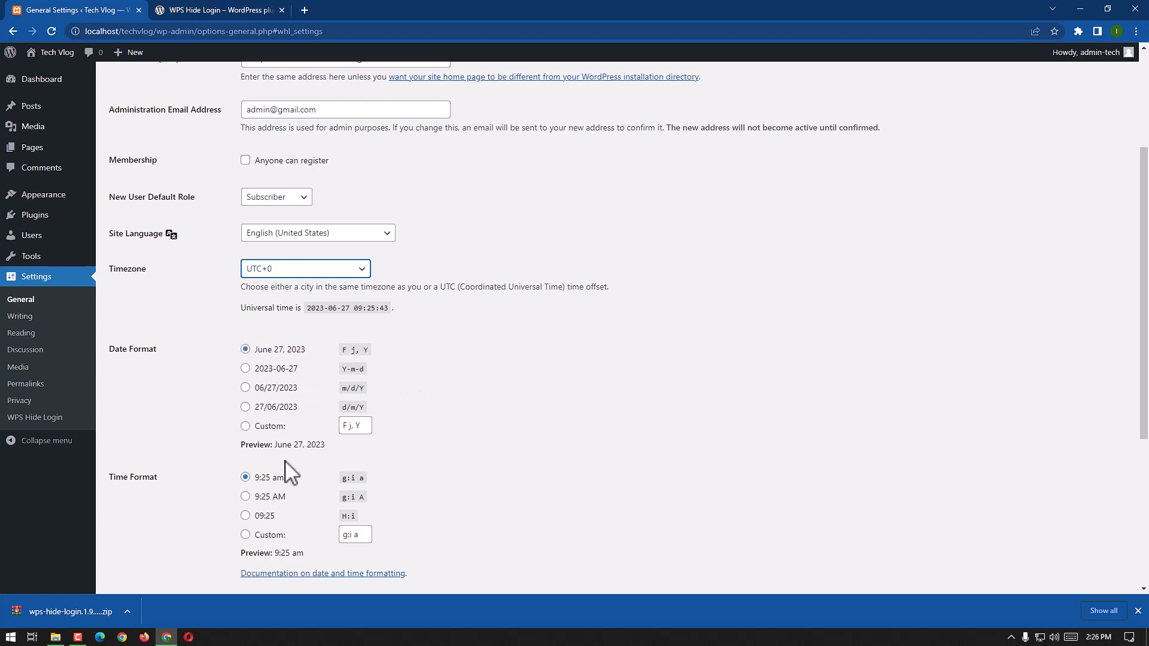
Keep Monday as week start and reach the WPS Hide Login section (login / 404)
scroll(down, 3)
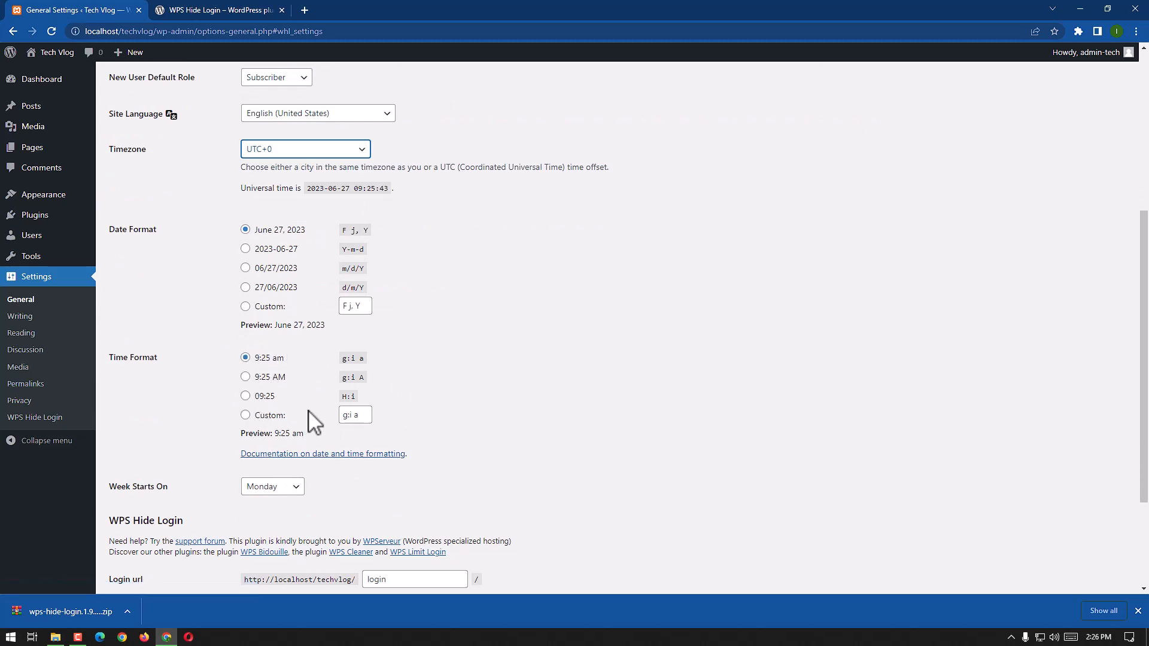
scroll(down, 3)
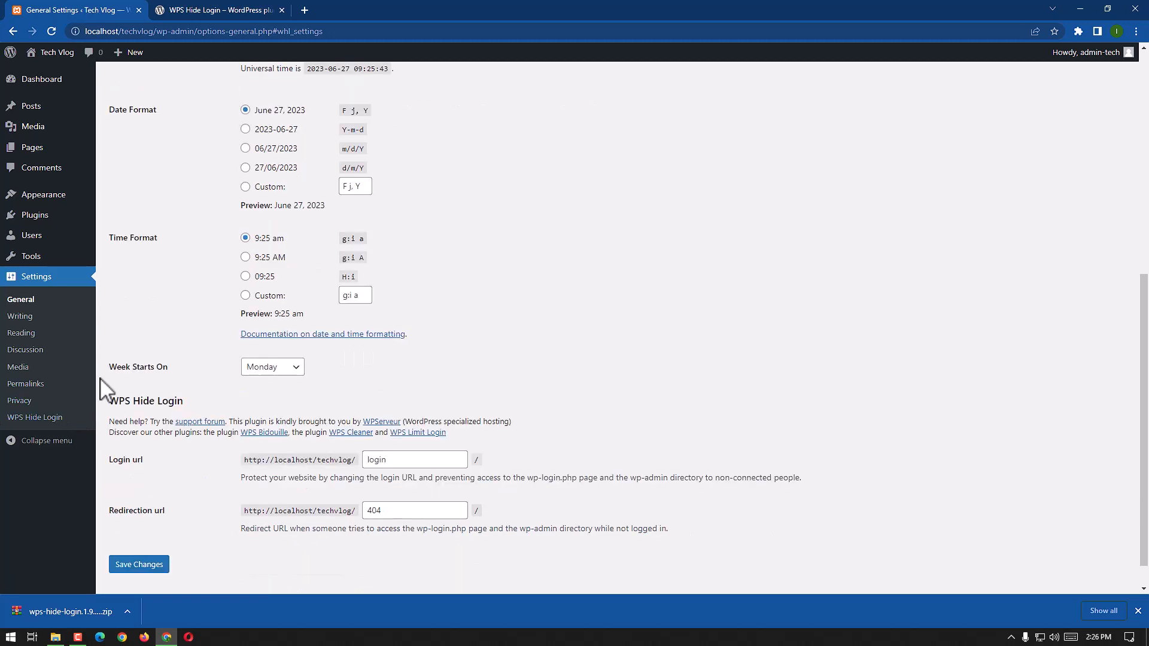
click(272, 366)
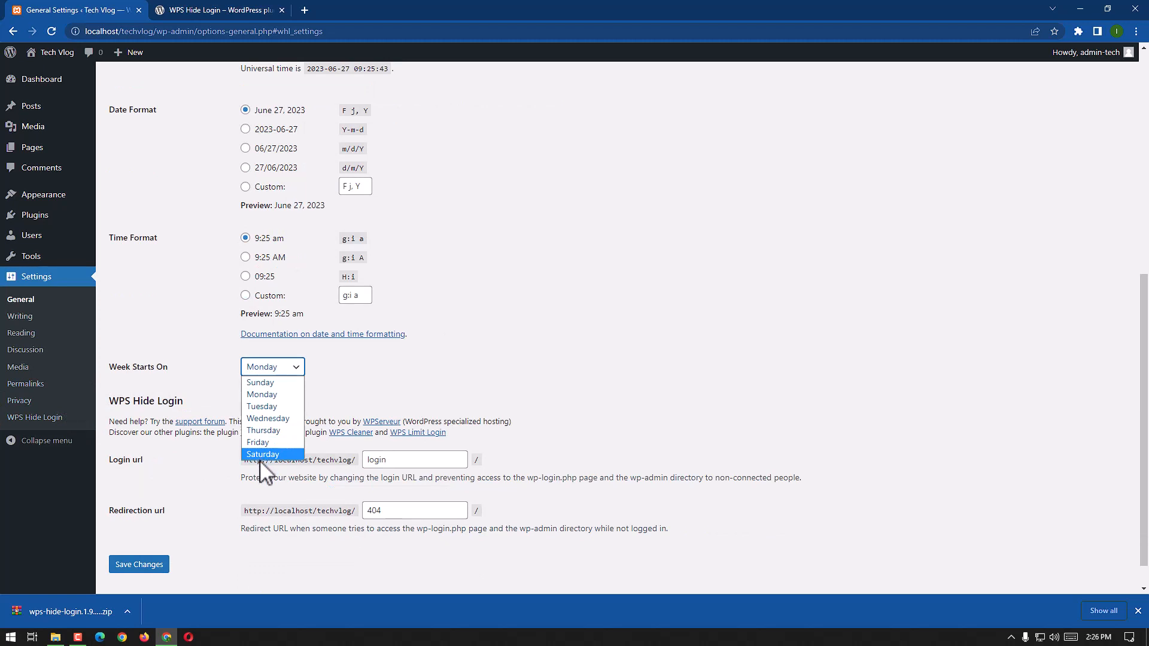
mouse_move(275, 381)
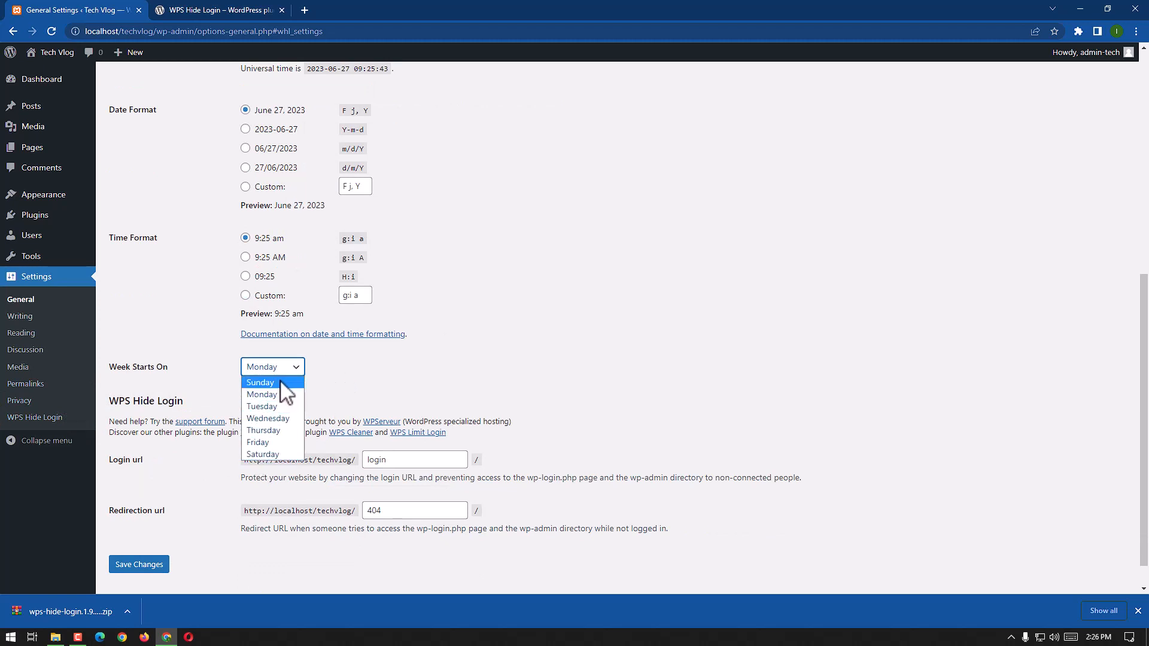
click(272, 367)
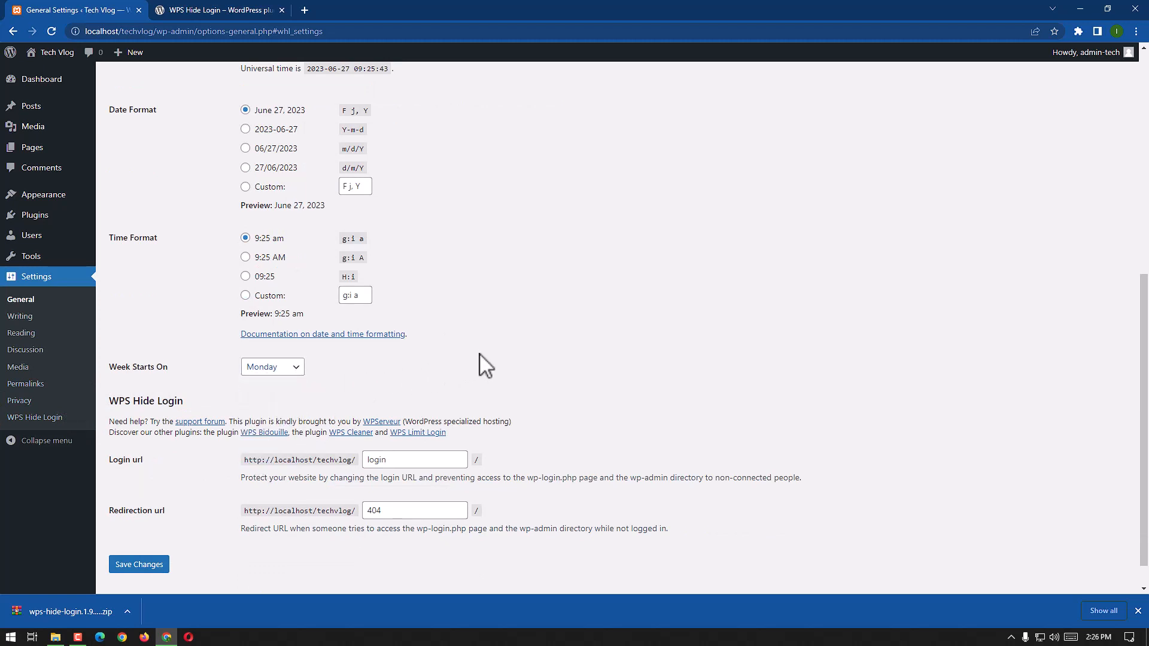
scroll(down, 3)
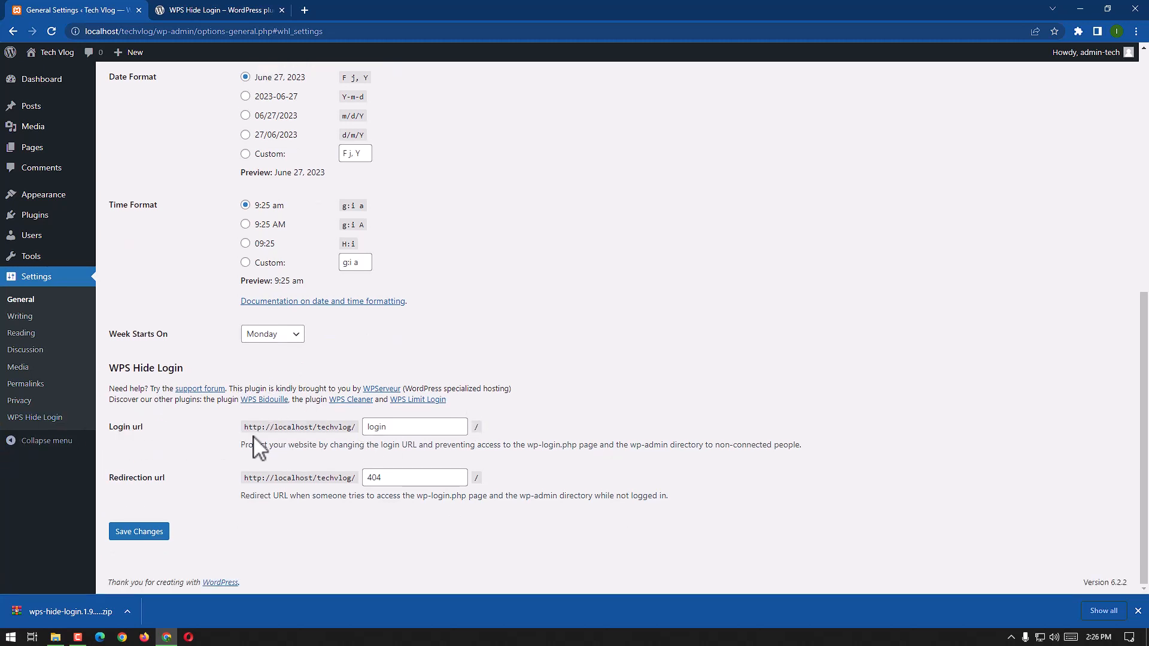
Set the login url to 'hidetech' with redirection url 404 and save the changes
click(414, 426)
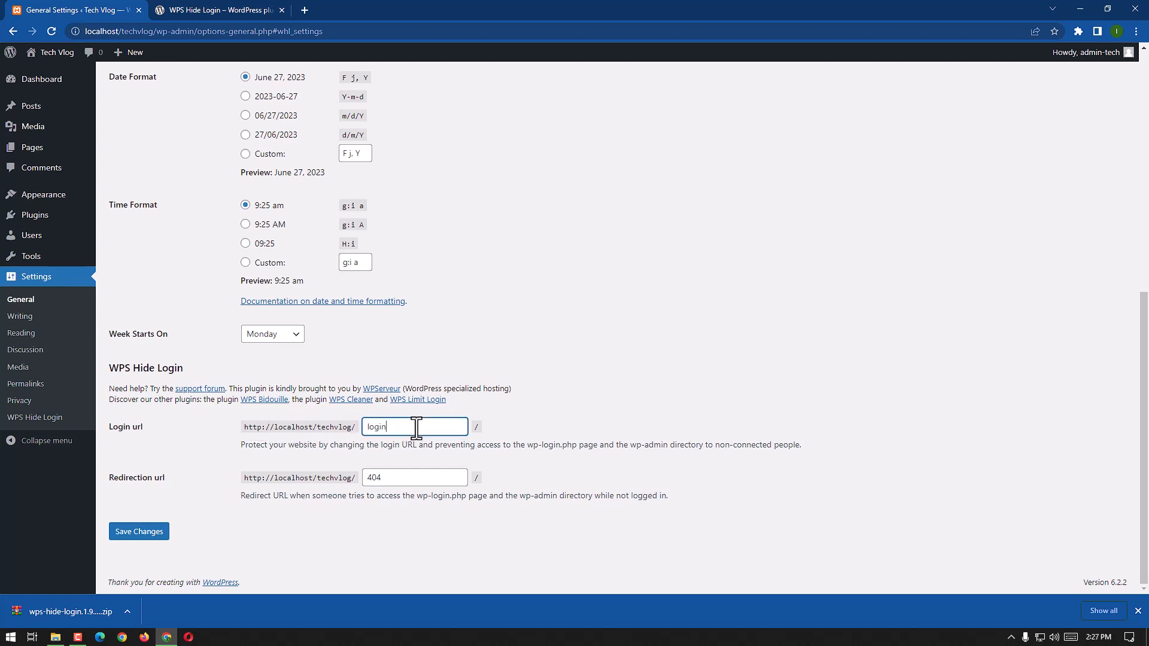
key(backspace)
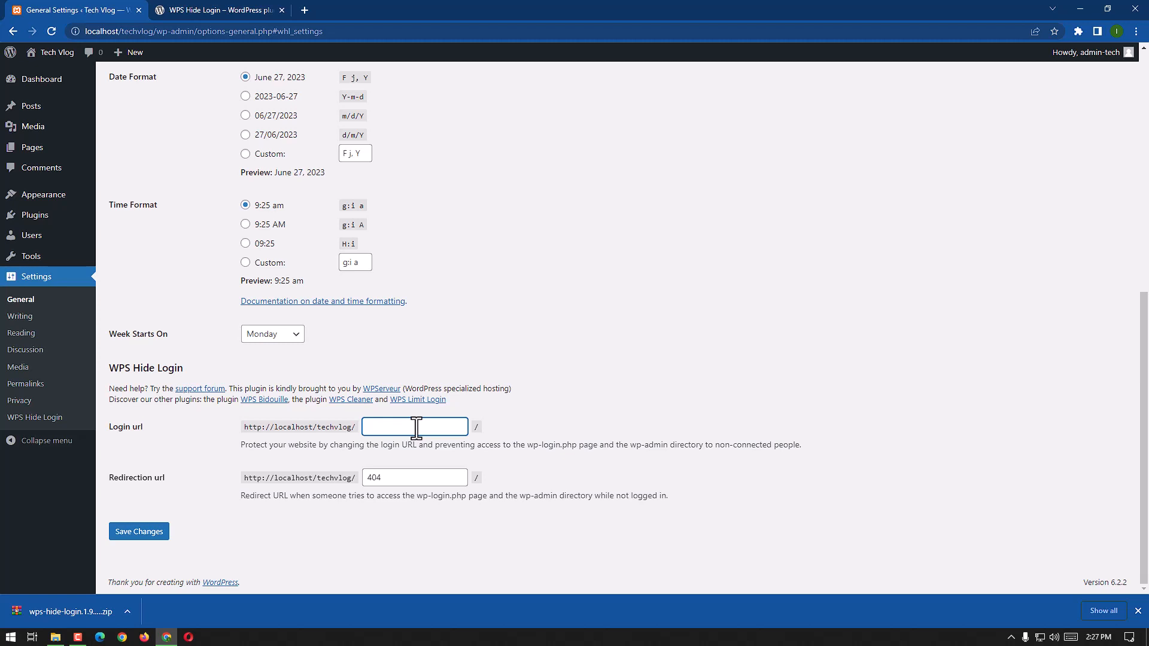
text(hid)
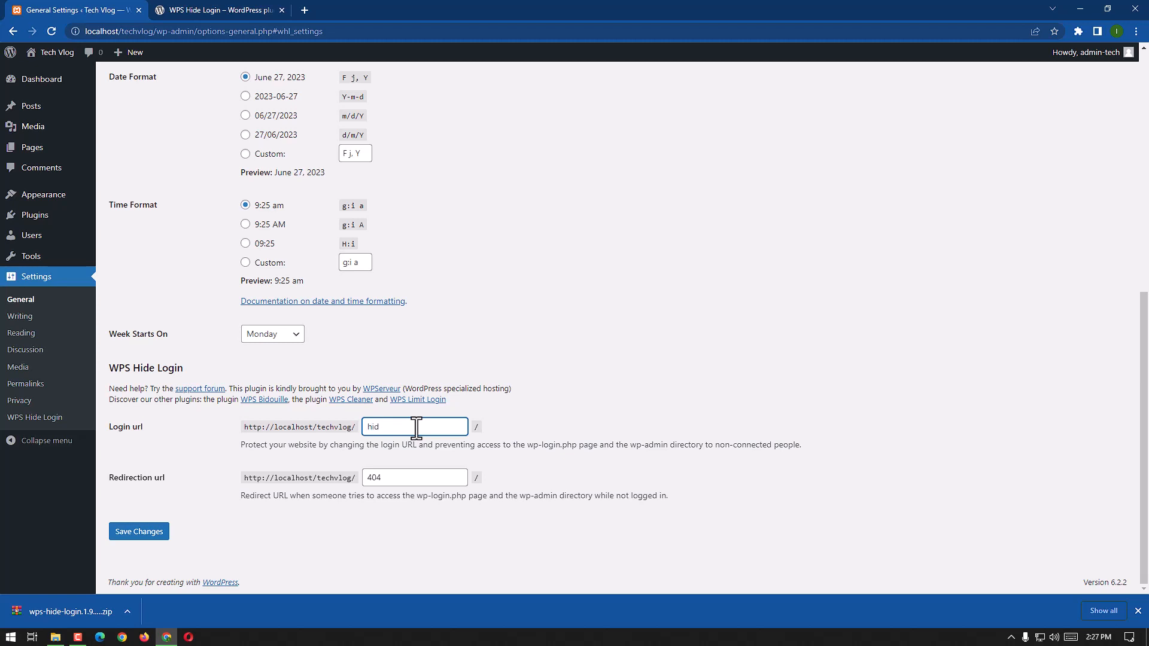
text(e)
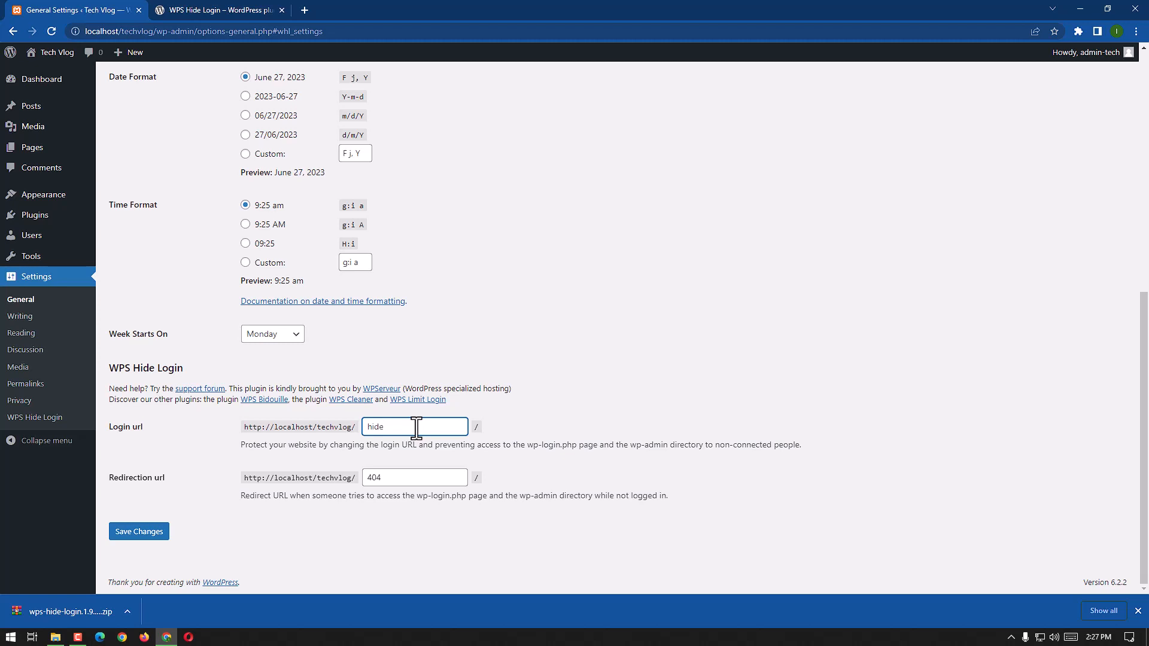
text(t)
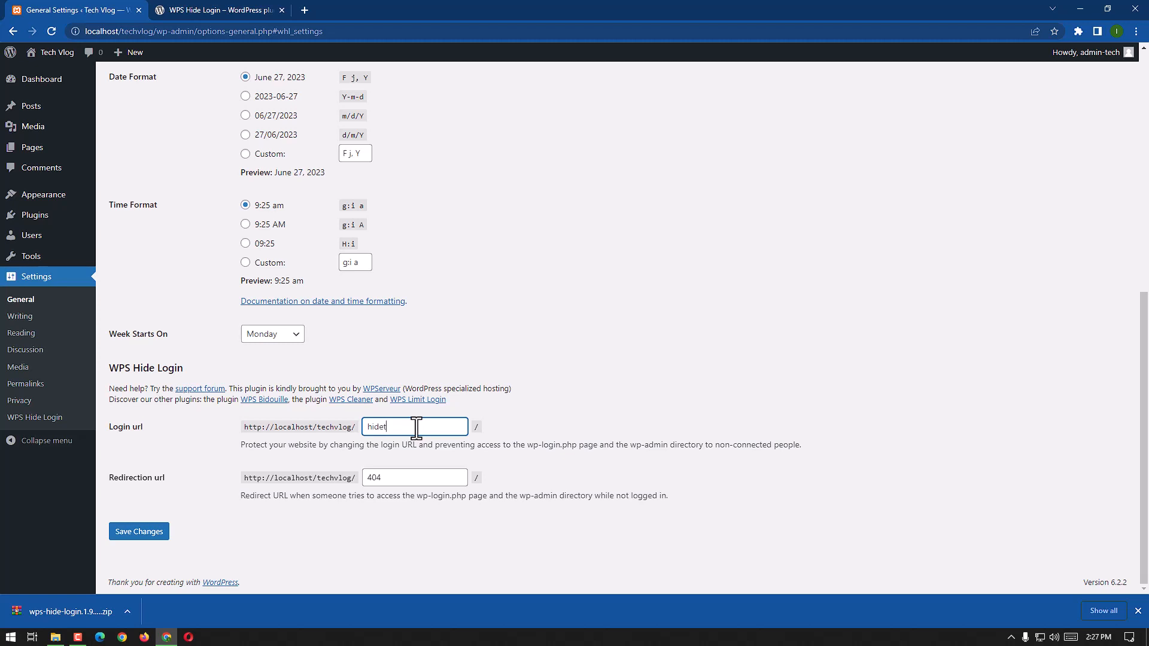
text(ech)
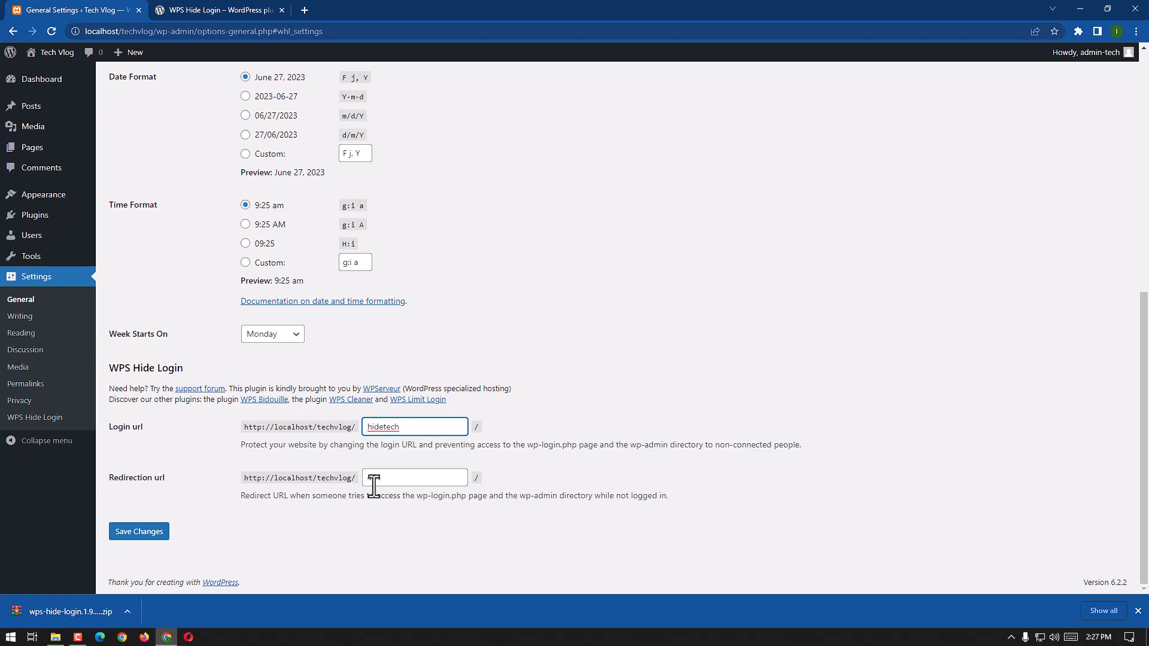
text(404)
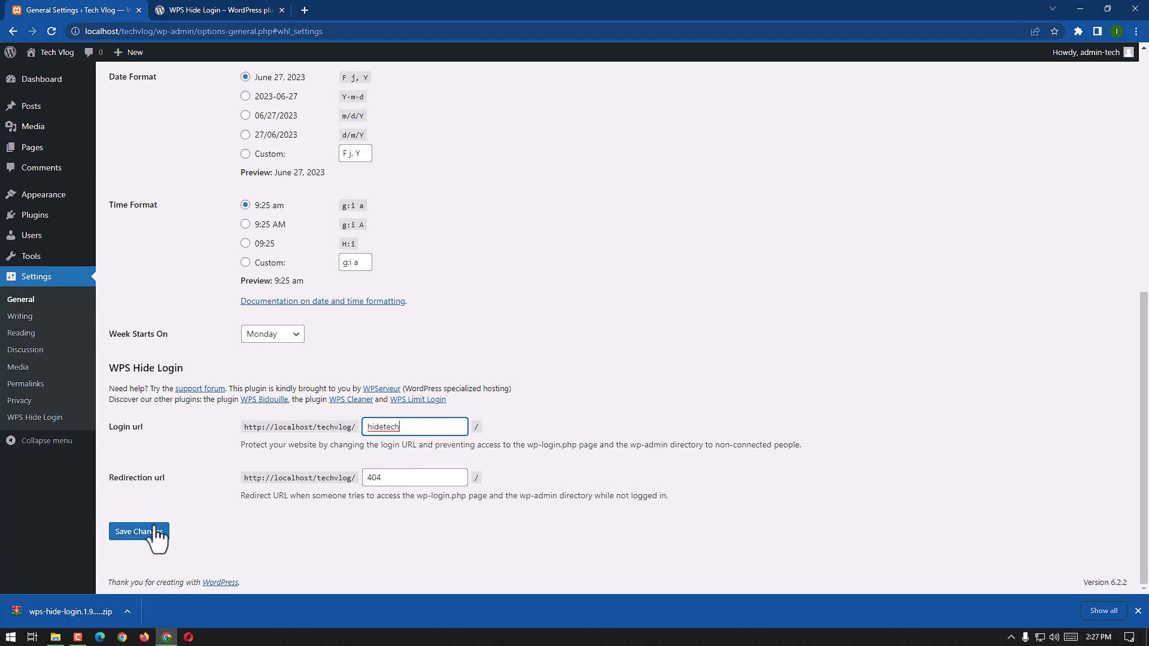
click(139, 532)
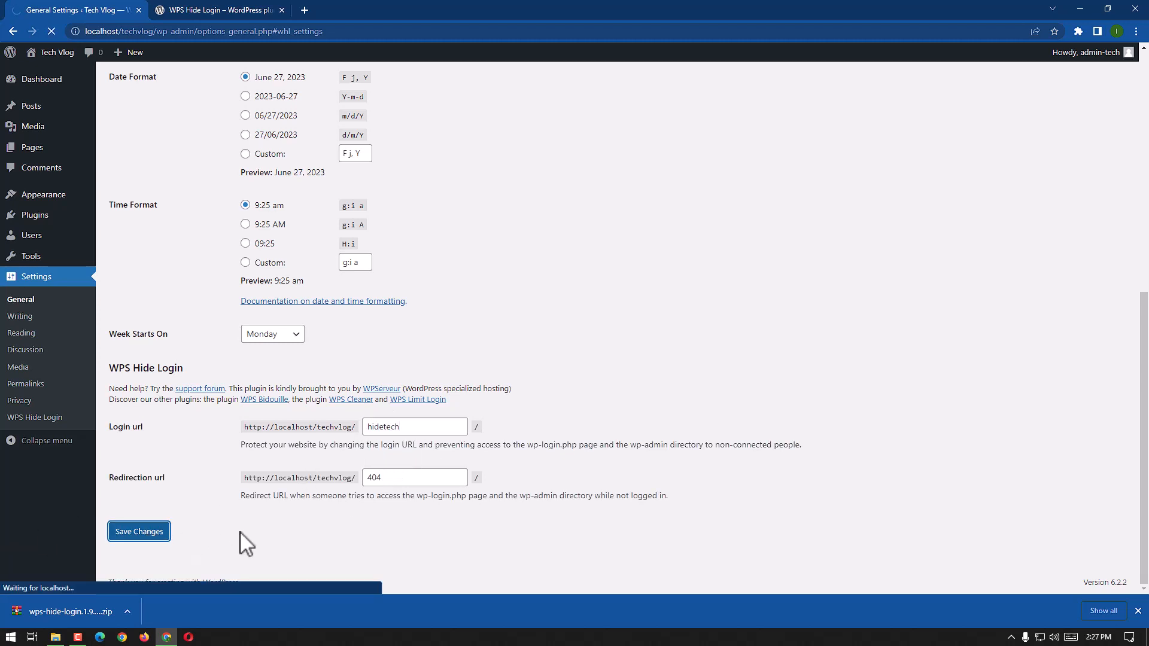
click(139, 531)
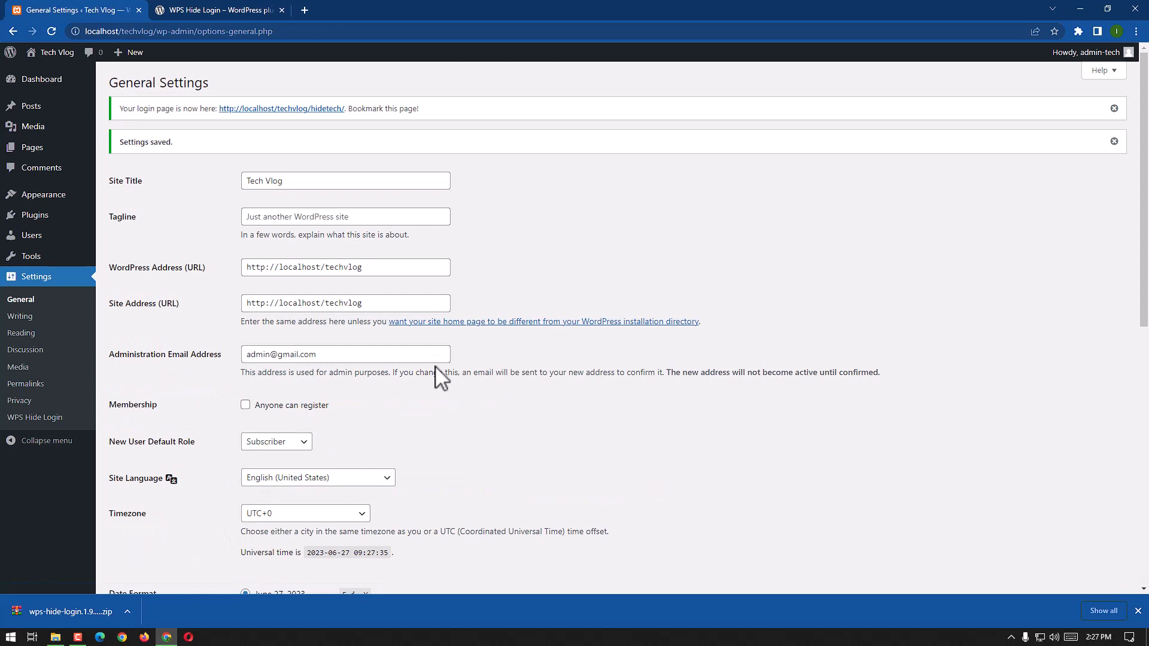
scroll(down, 3)
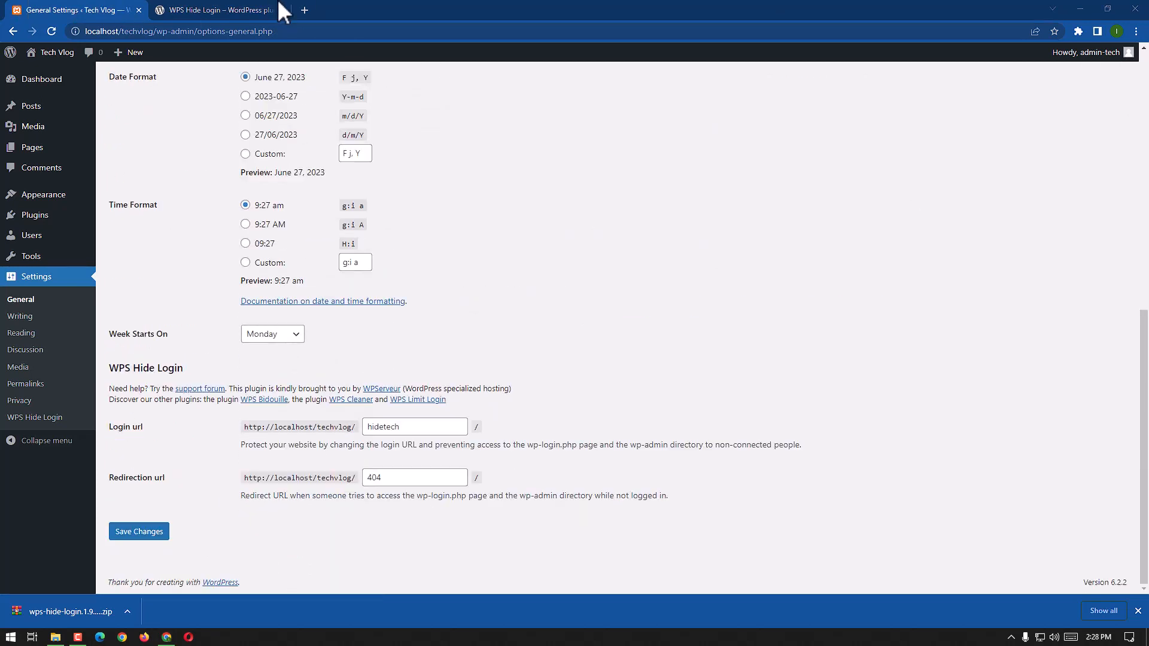
Log out of admin-tech via the Howdy menu, landing on the hidetech login page
click(302, 9)
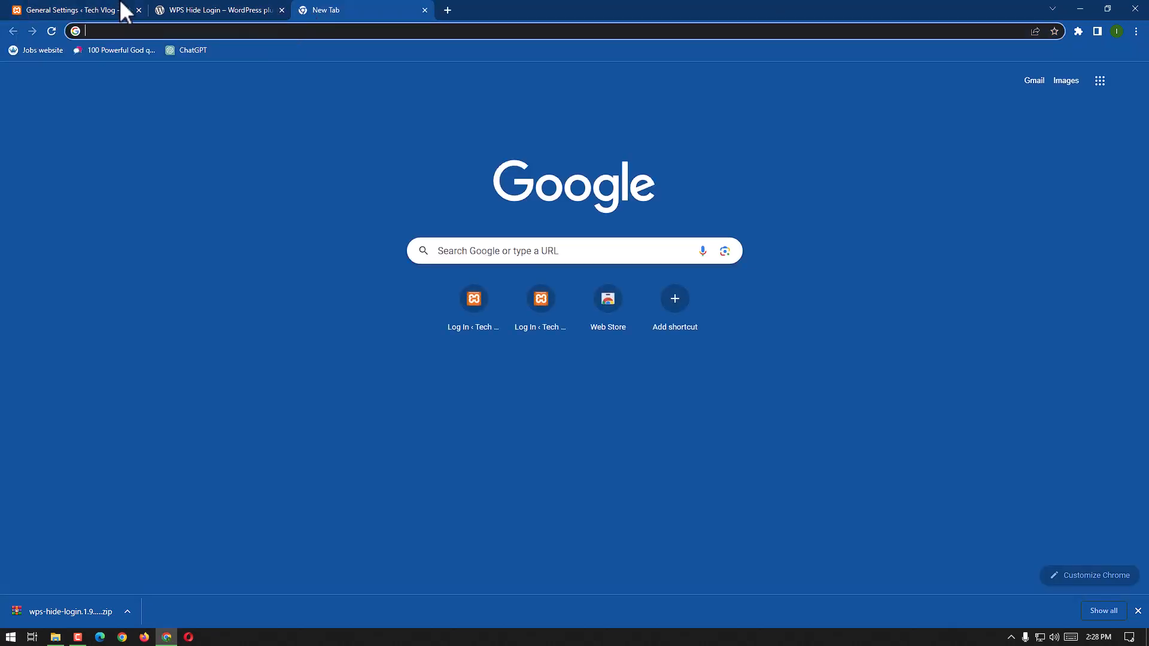
click(69, 10)
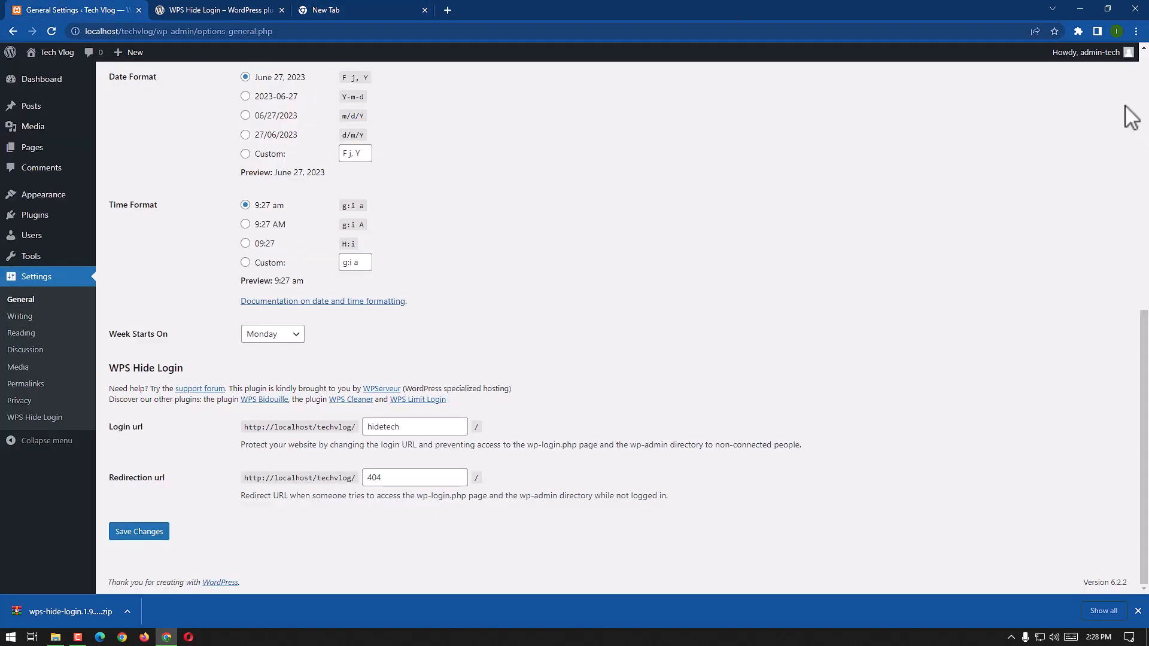
click(1084, 52)
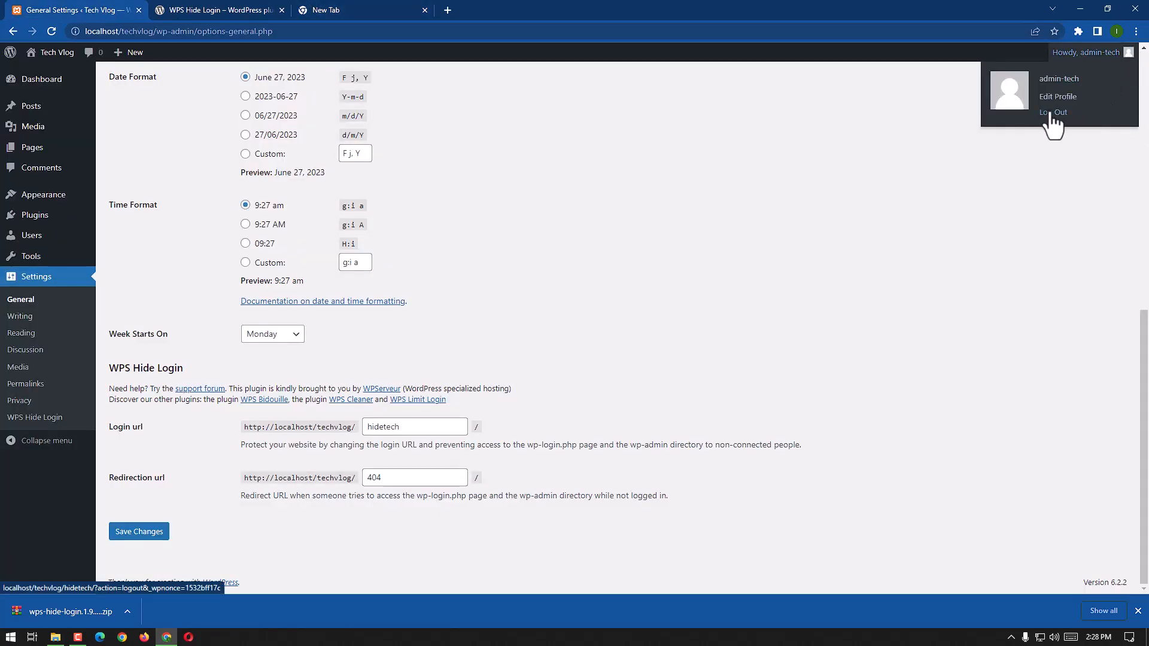
click(1053, 112)
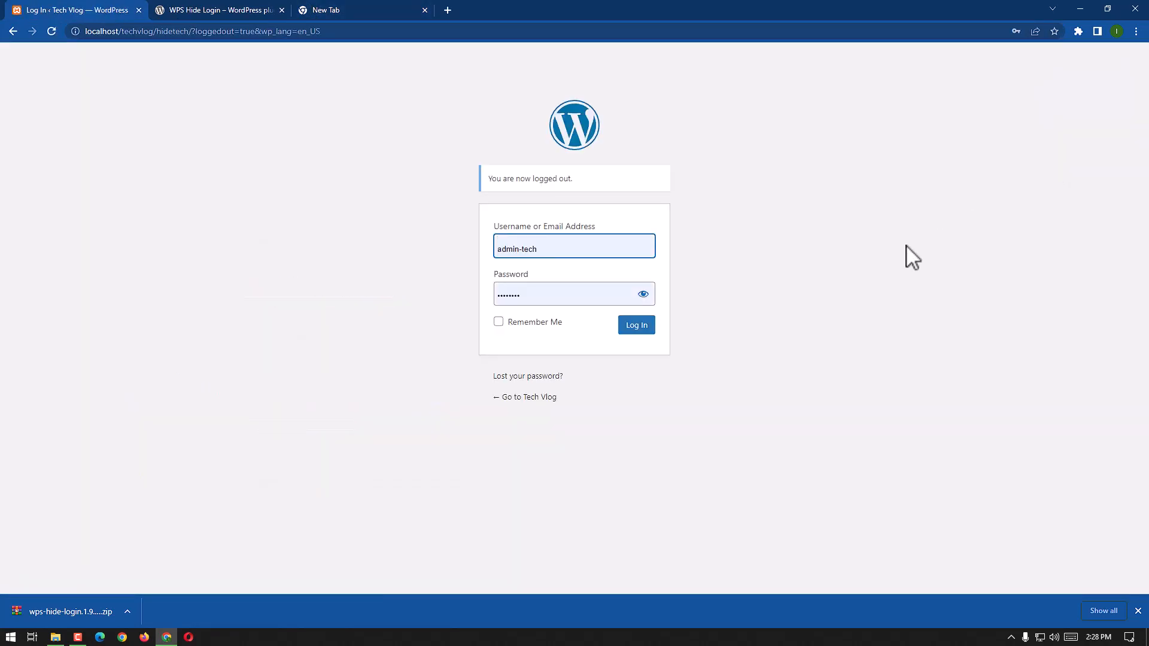
mouse_move(395, 188)
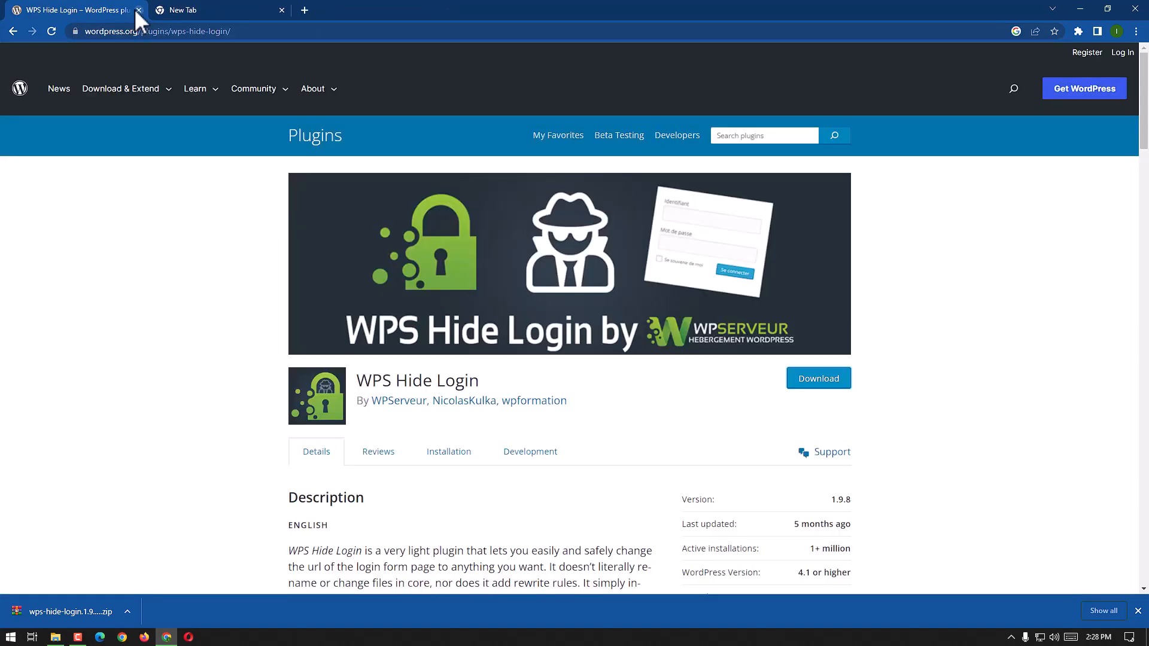
Browse to localhost/techvlog/google and land on the theme's 404 "page could not be found" page
click(139, 10)
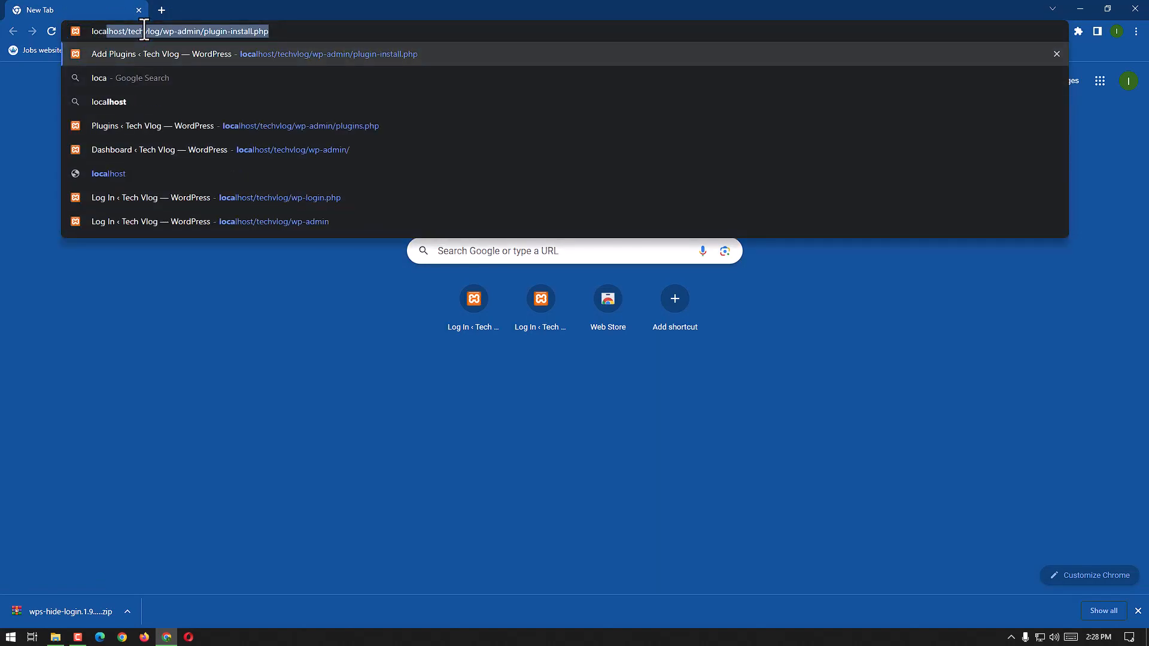
text(localj)
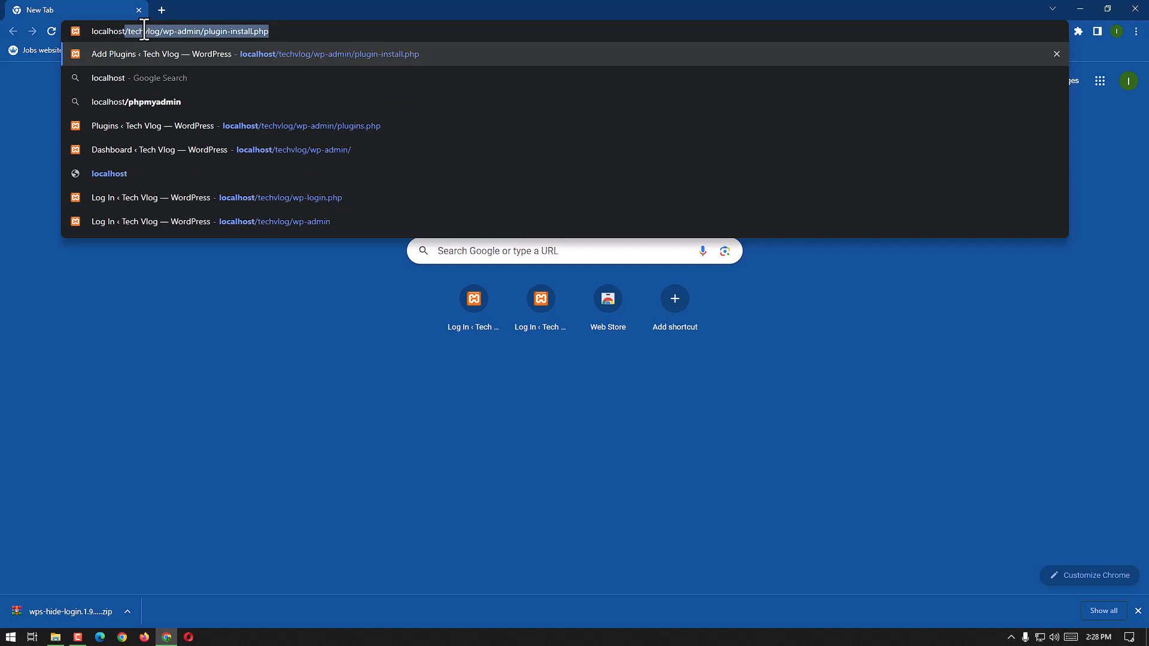
text(t)
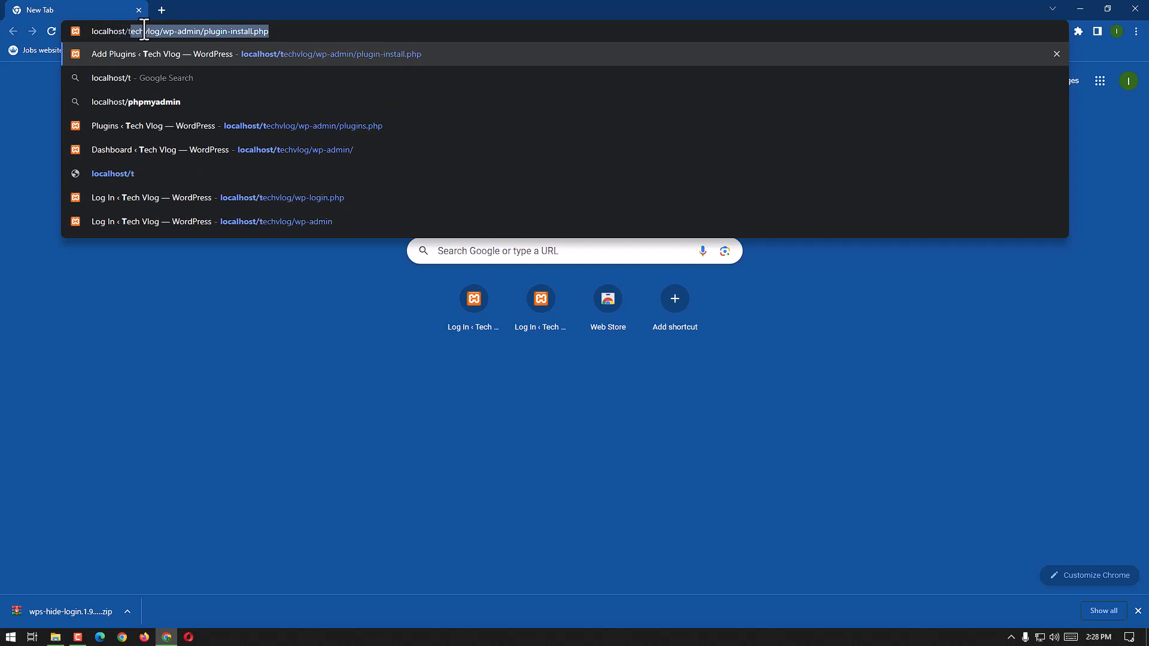
text(echvlog/g)
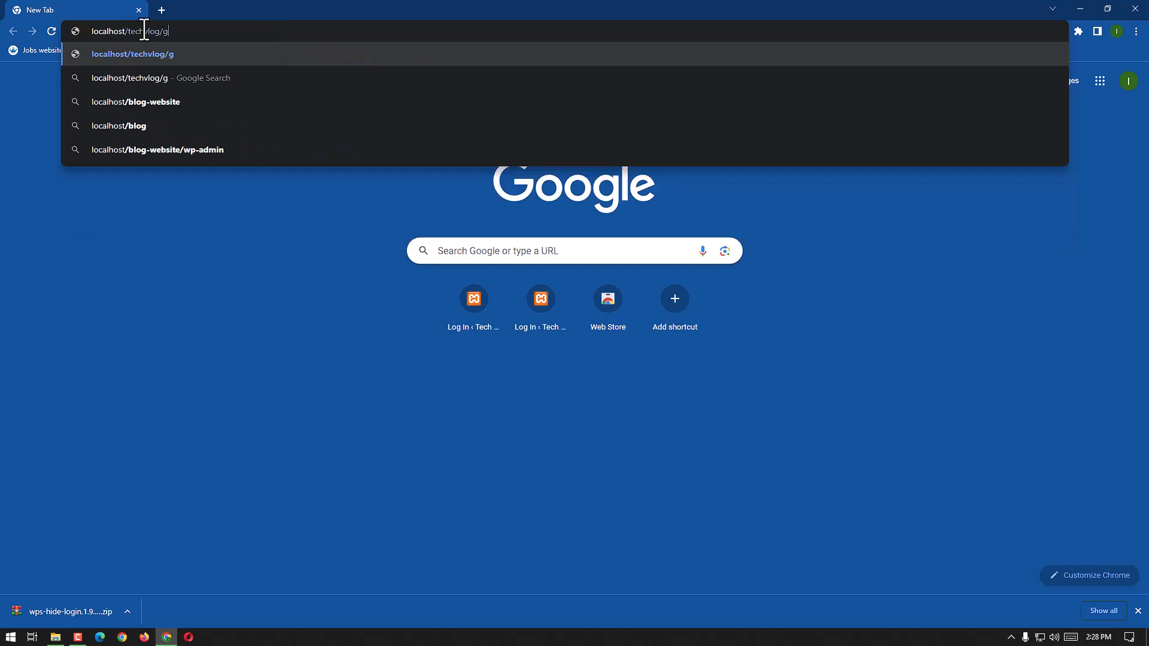
text(oogle)
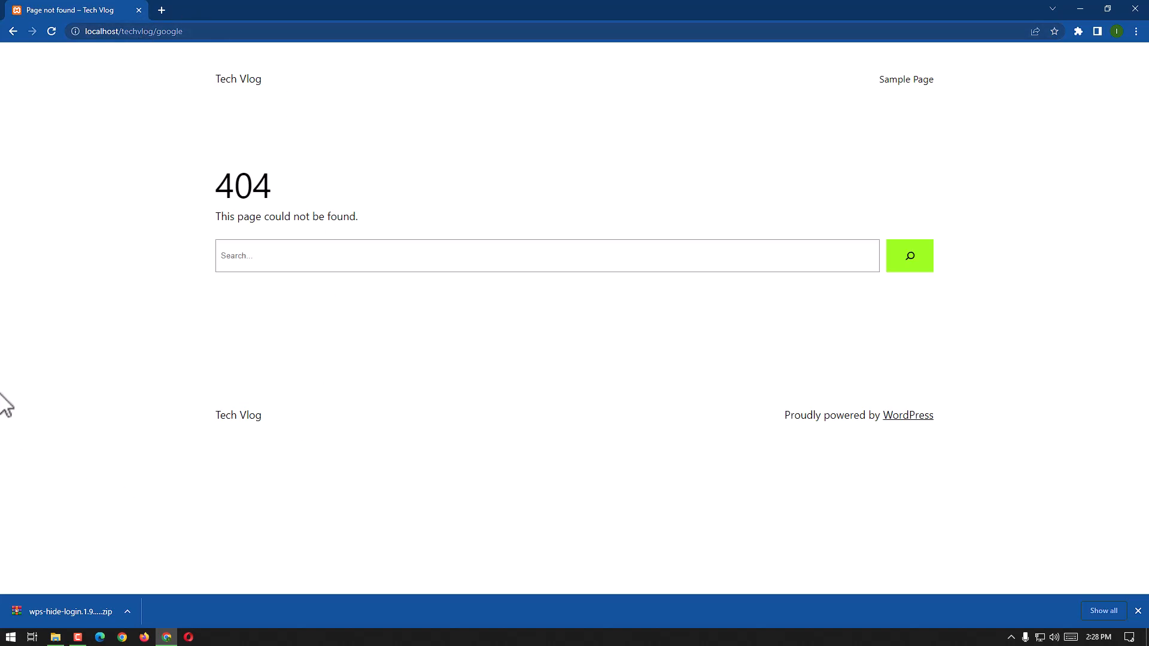
mouse_move(192, 304)
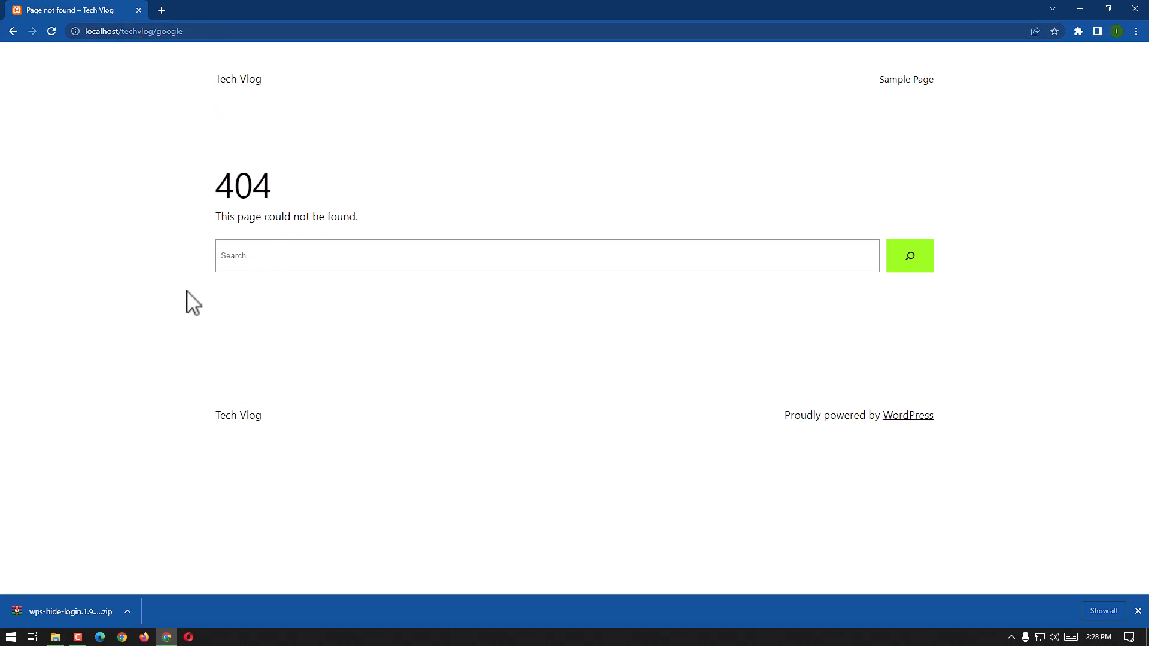
mouse_move(133, 227)
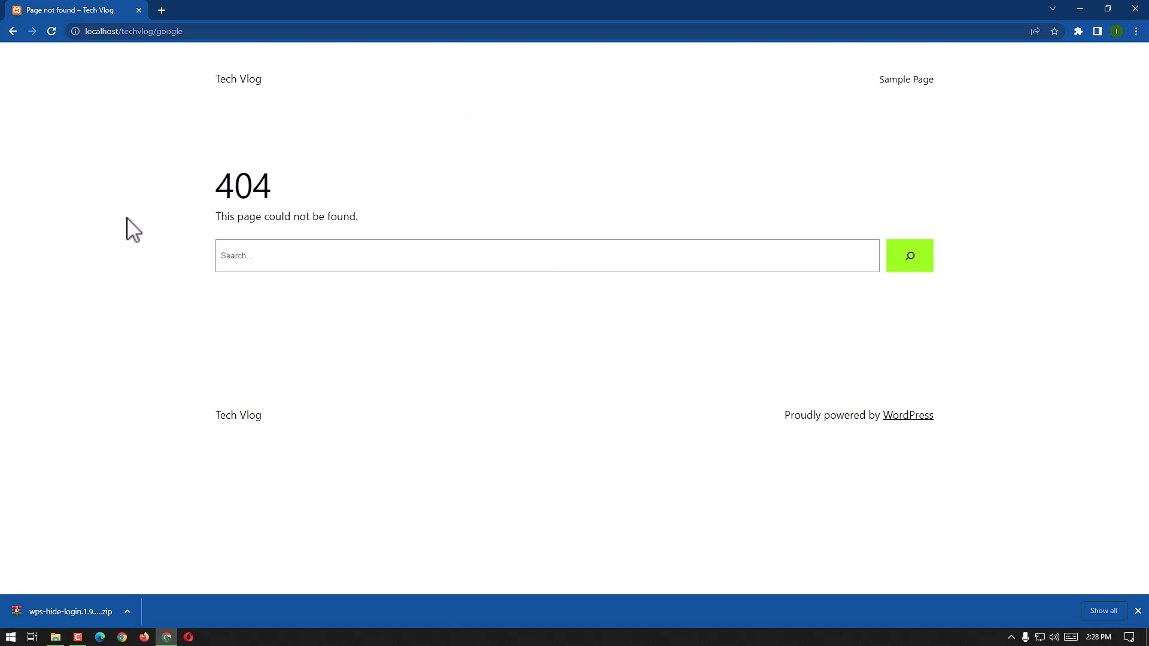
mouse_move(115, 94)
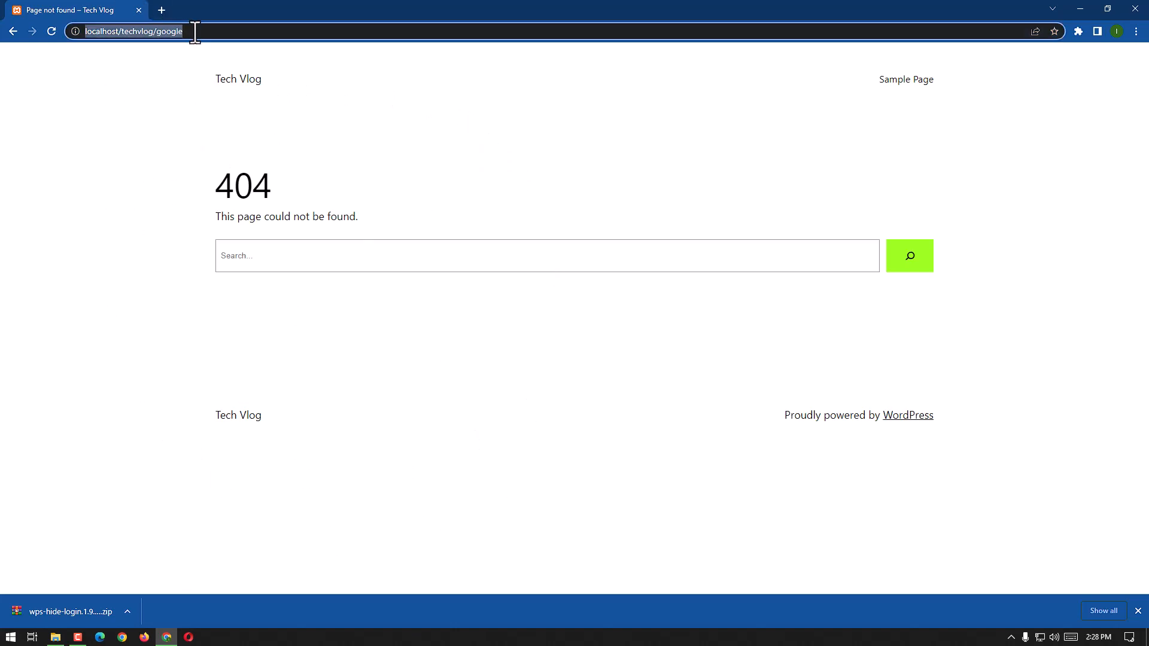
Browse to localhost/techvlog/hidetech and log in as admin-tech to reach the Dashboard
key(Backspace)
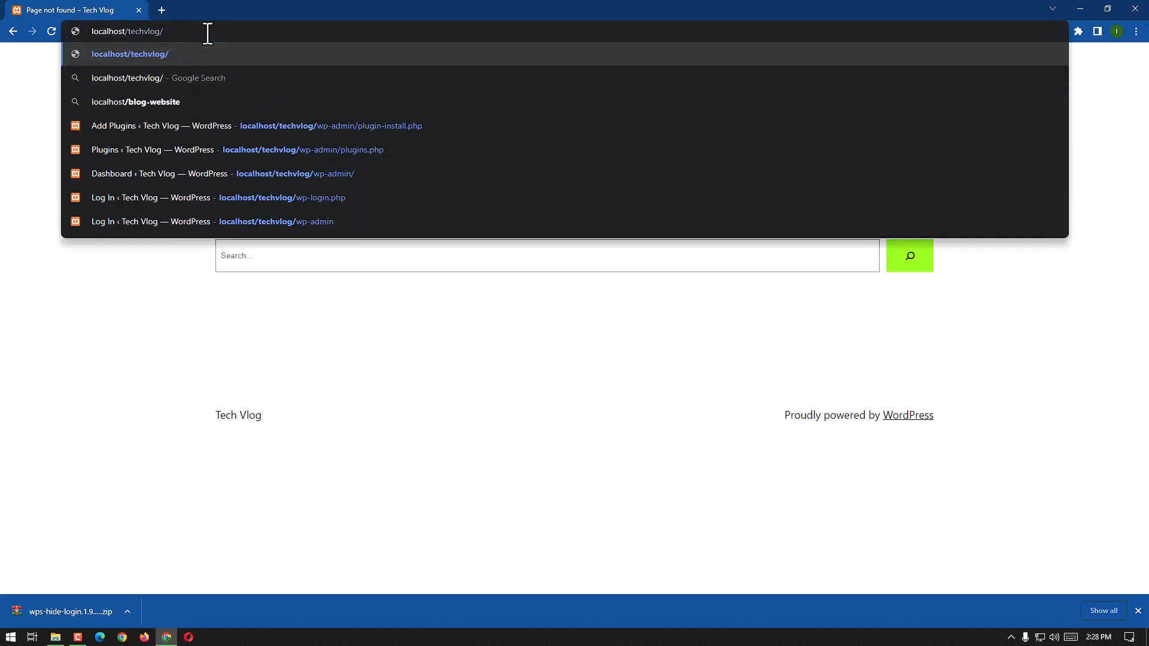
text(hig)
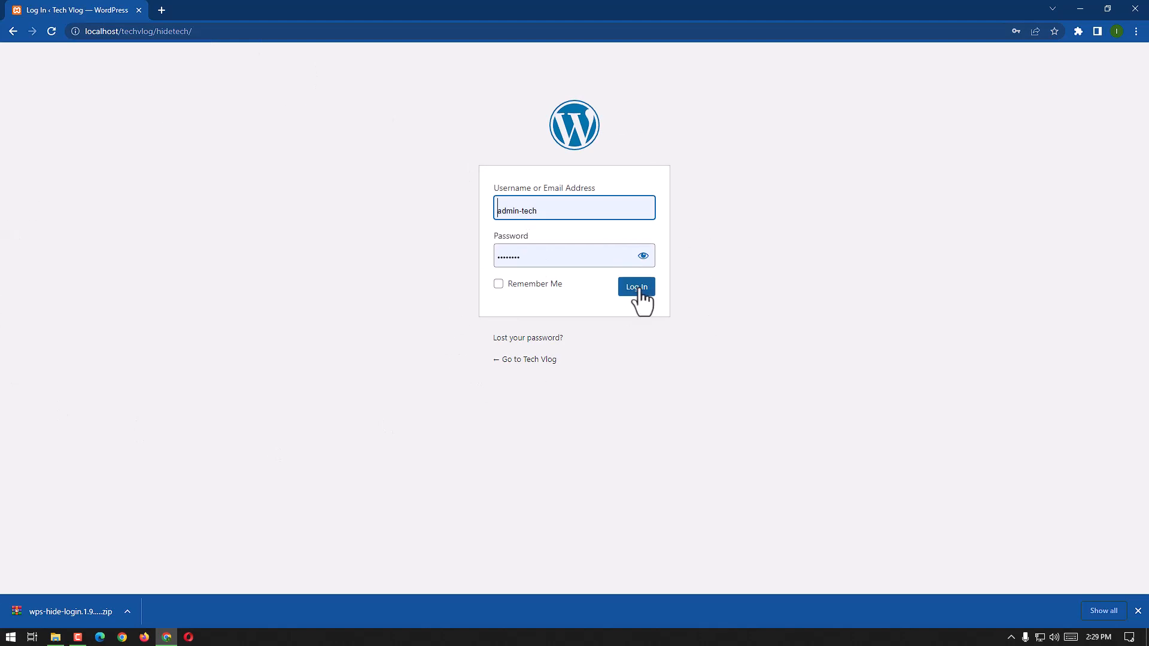
click(635, 286)
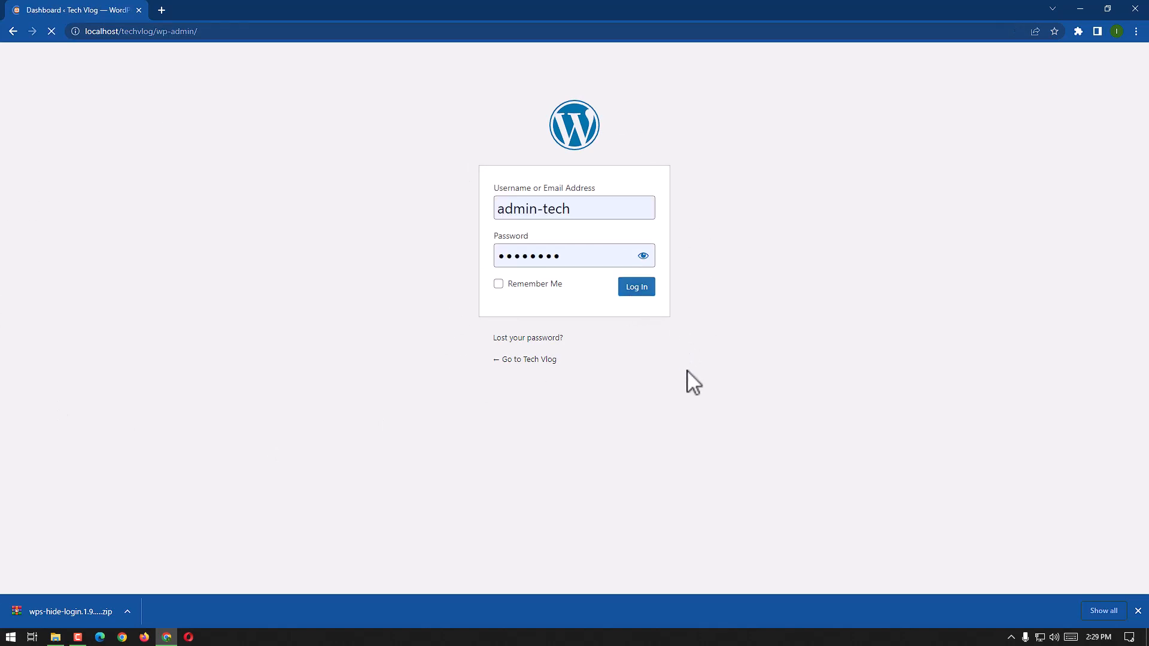
click(635, 286)
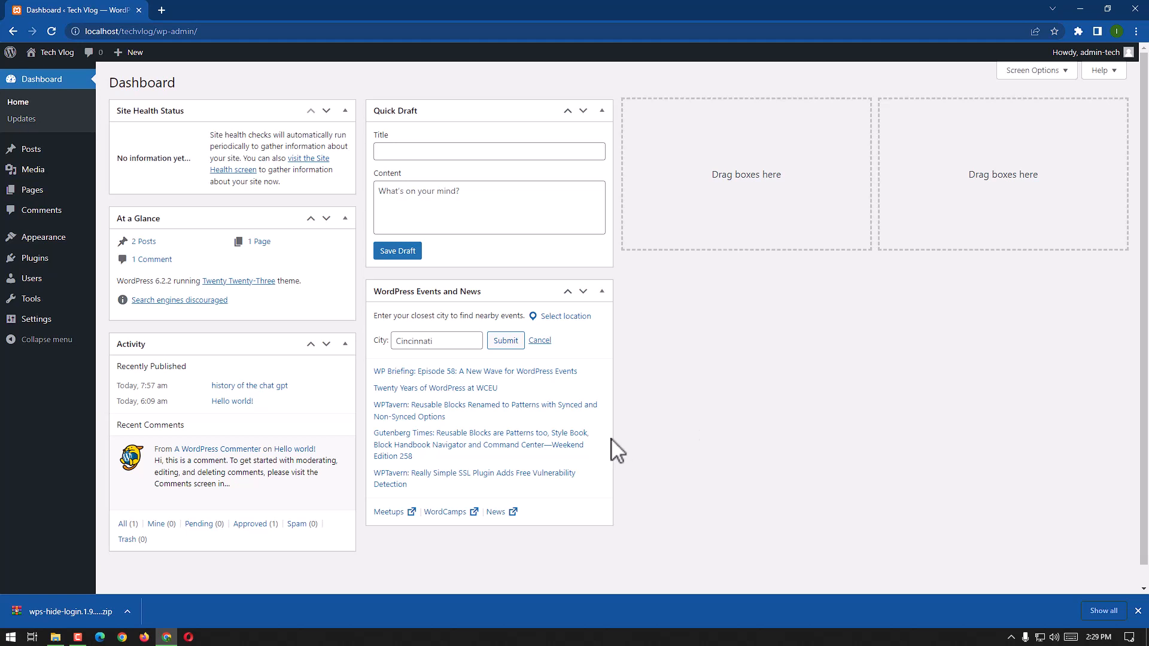
scroll(down, 3)
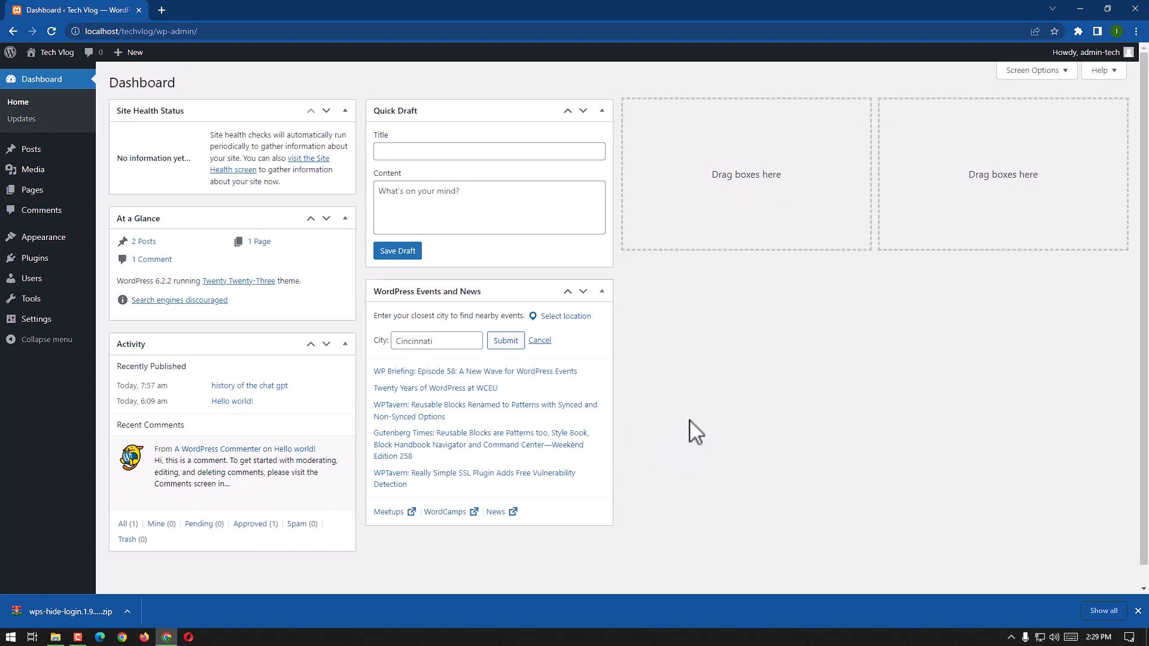
mouse_move(700, 390)
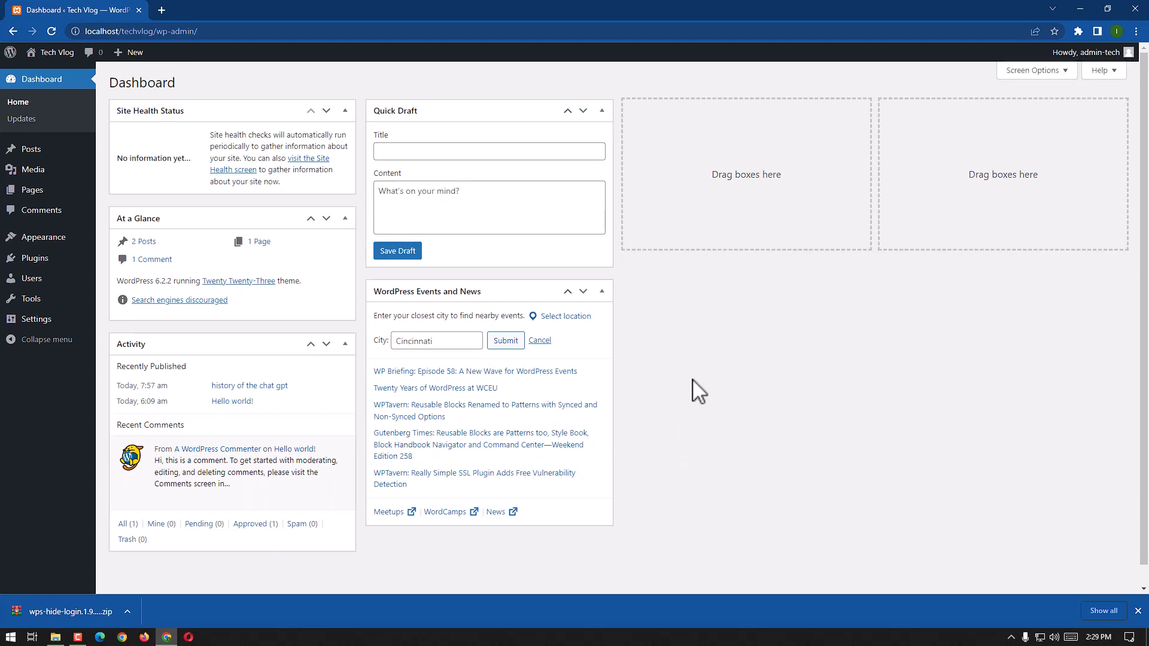
mouse_move(773, 419)
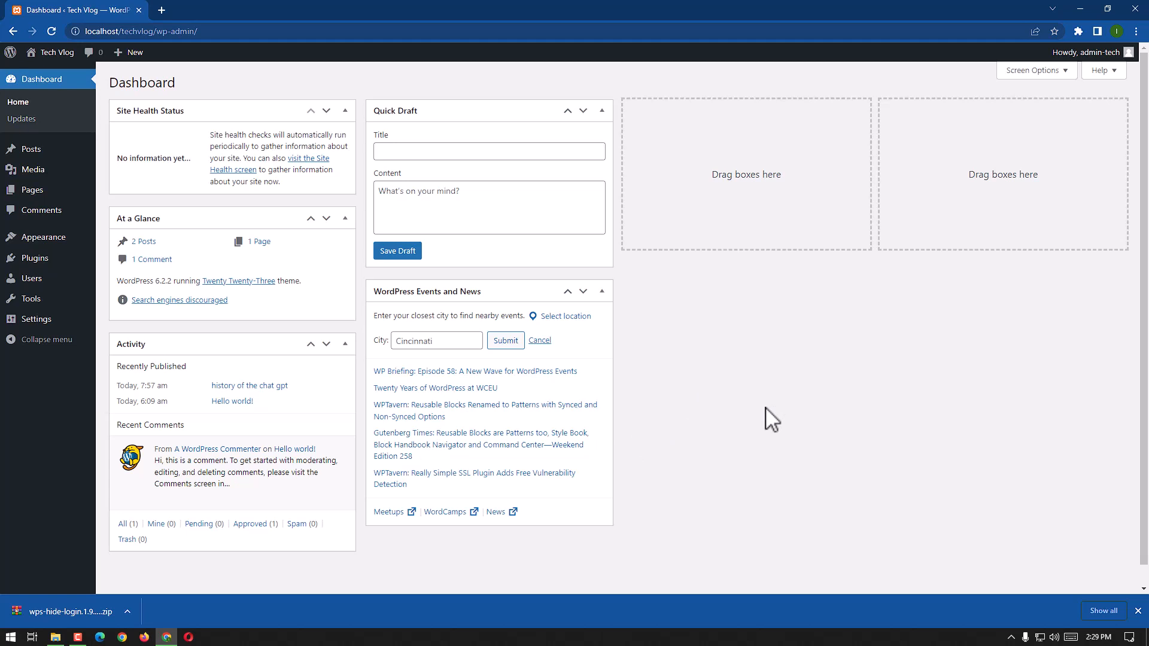
mouse_move(724, 417)
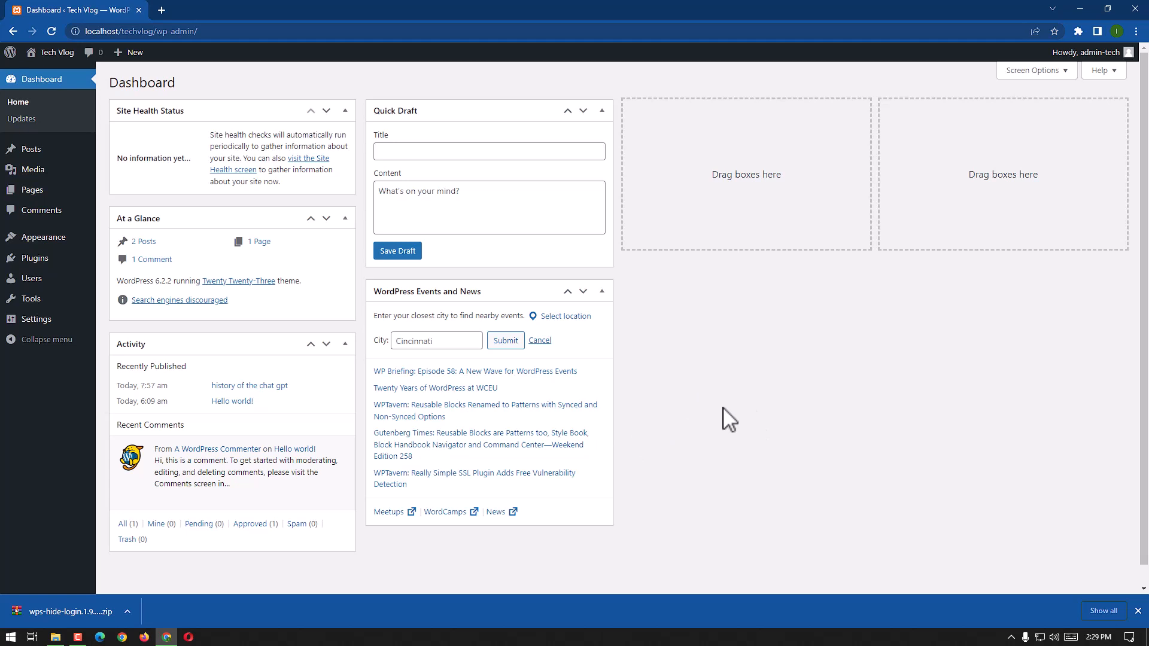
mouse_move(716, 419)
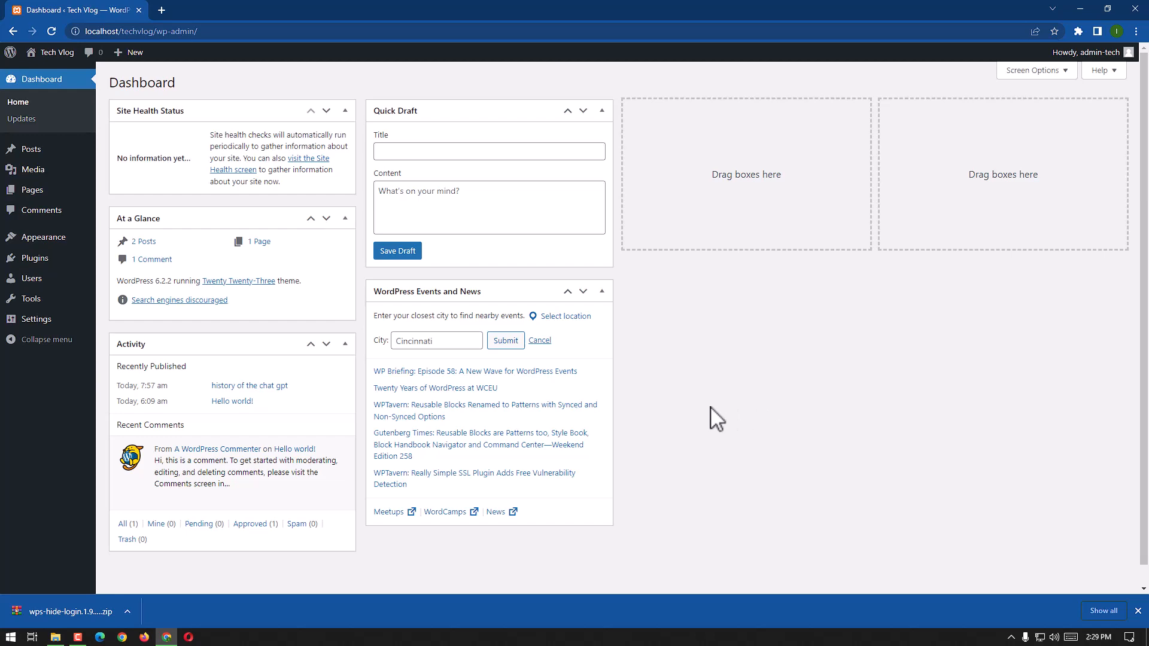